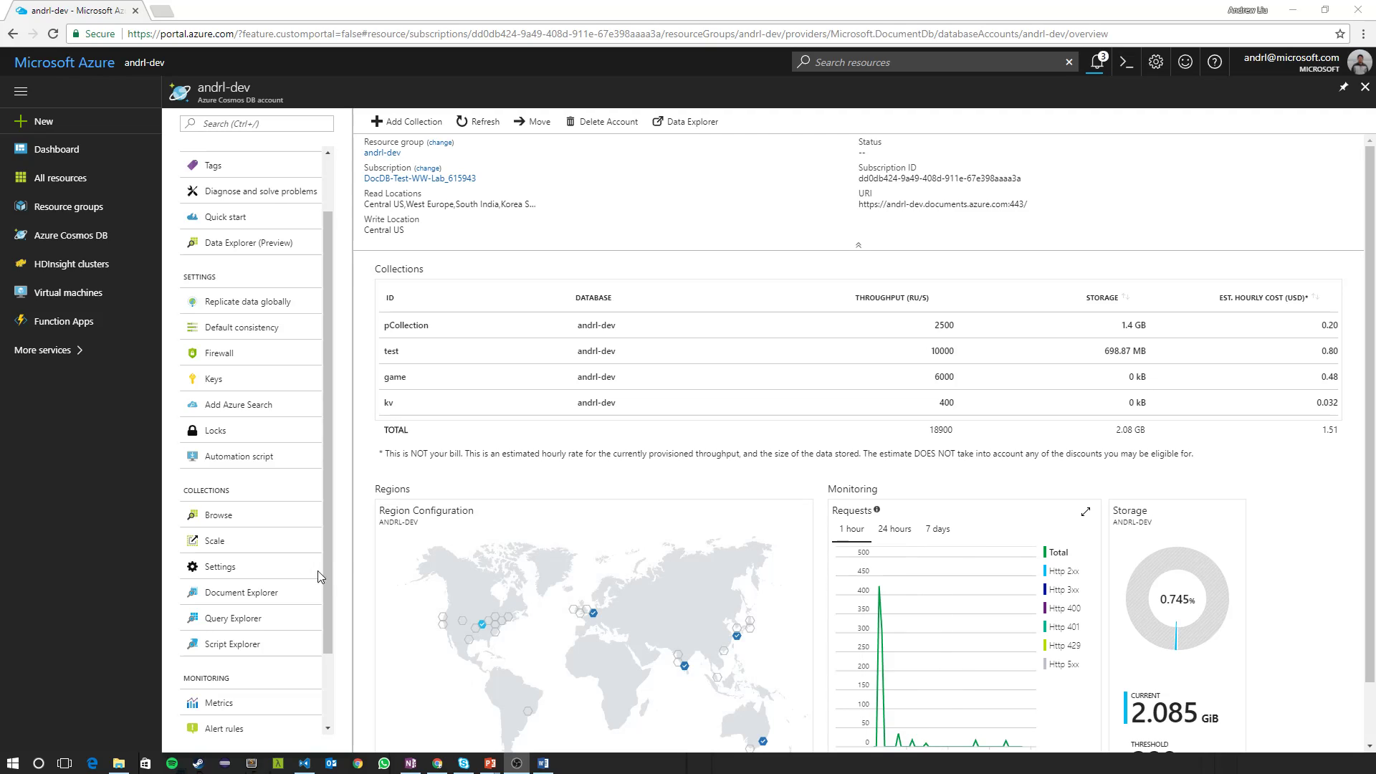
{"action": "mouse_move", "coordinate": [255, 94]}
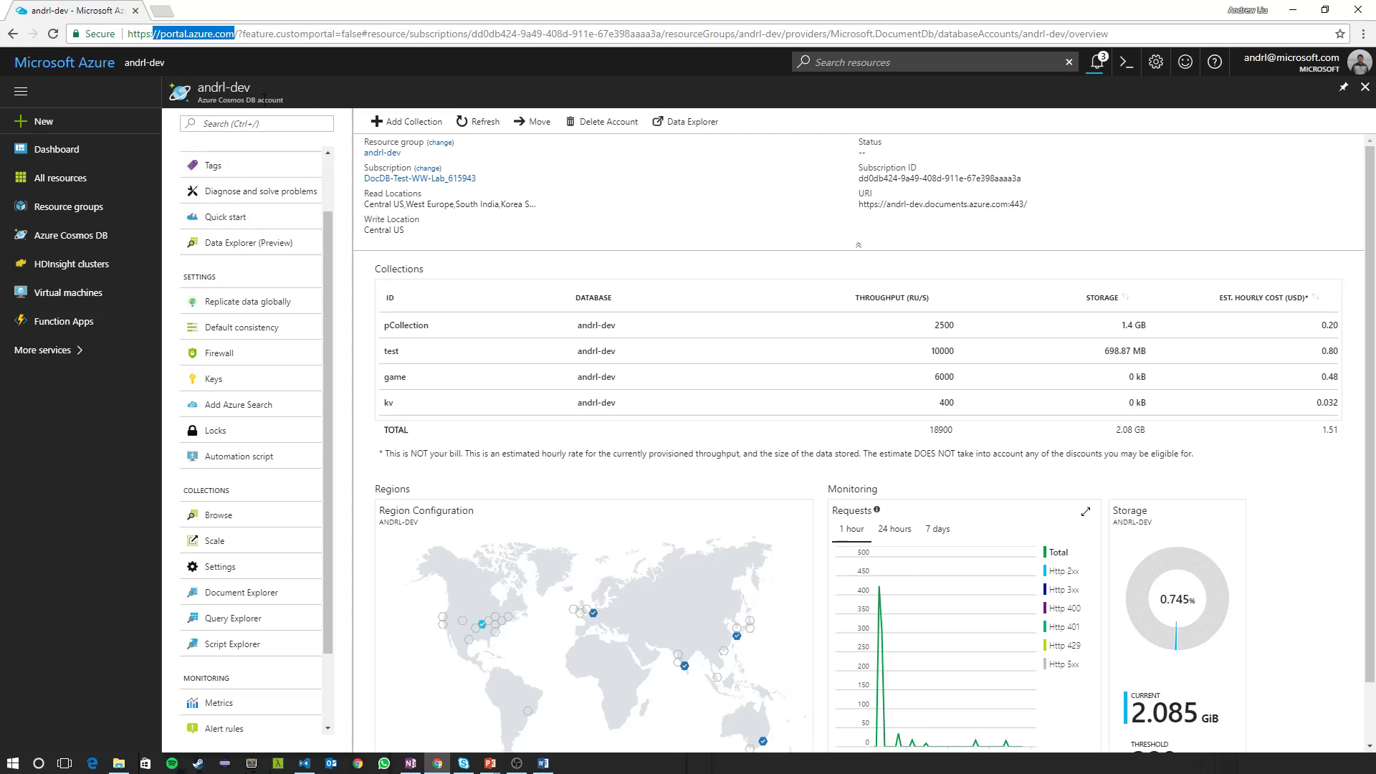
{"action": "mouse_move", "coordinate": [303, 106]}
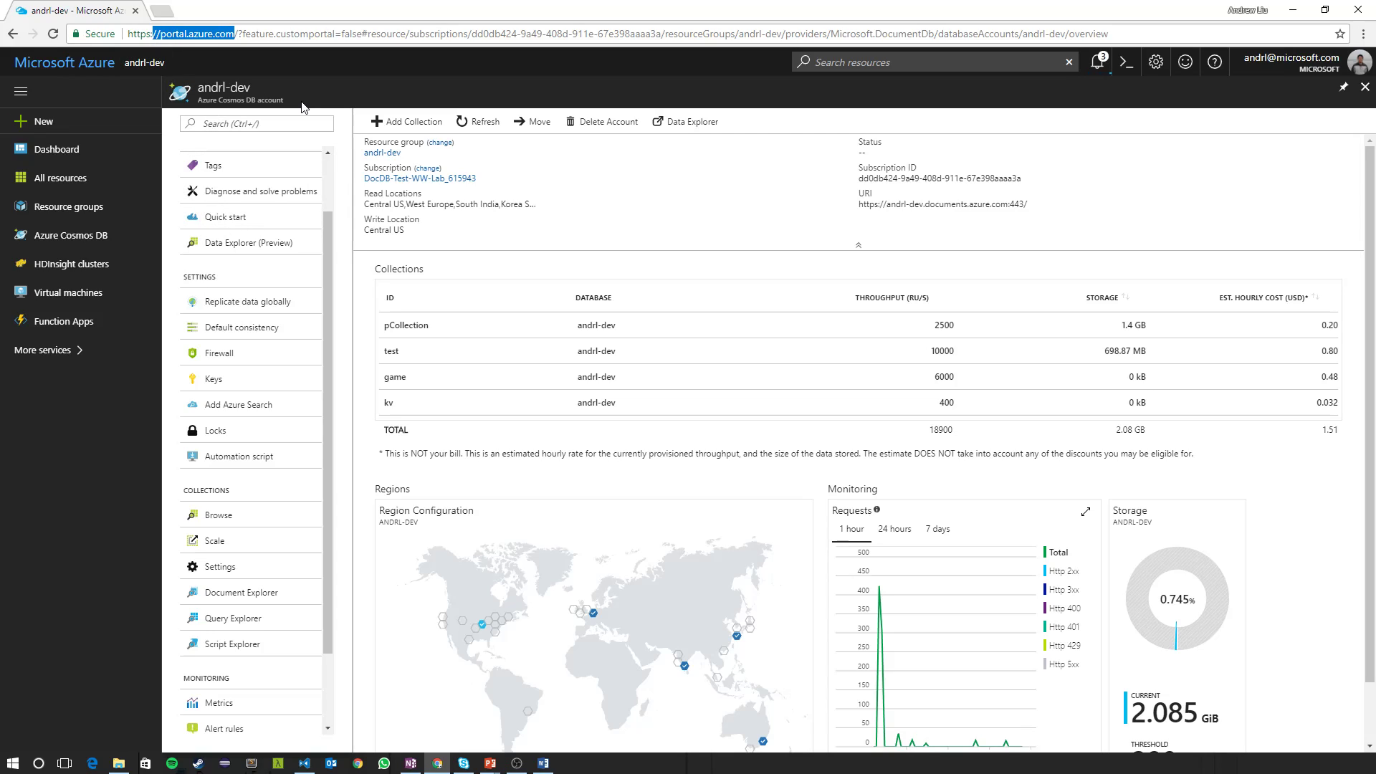
{"action": "mouse_move", "coordinate": [265, 540]}
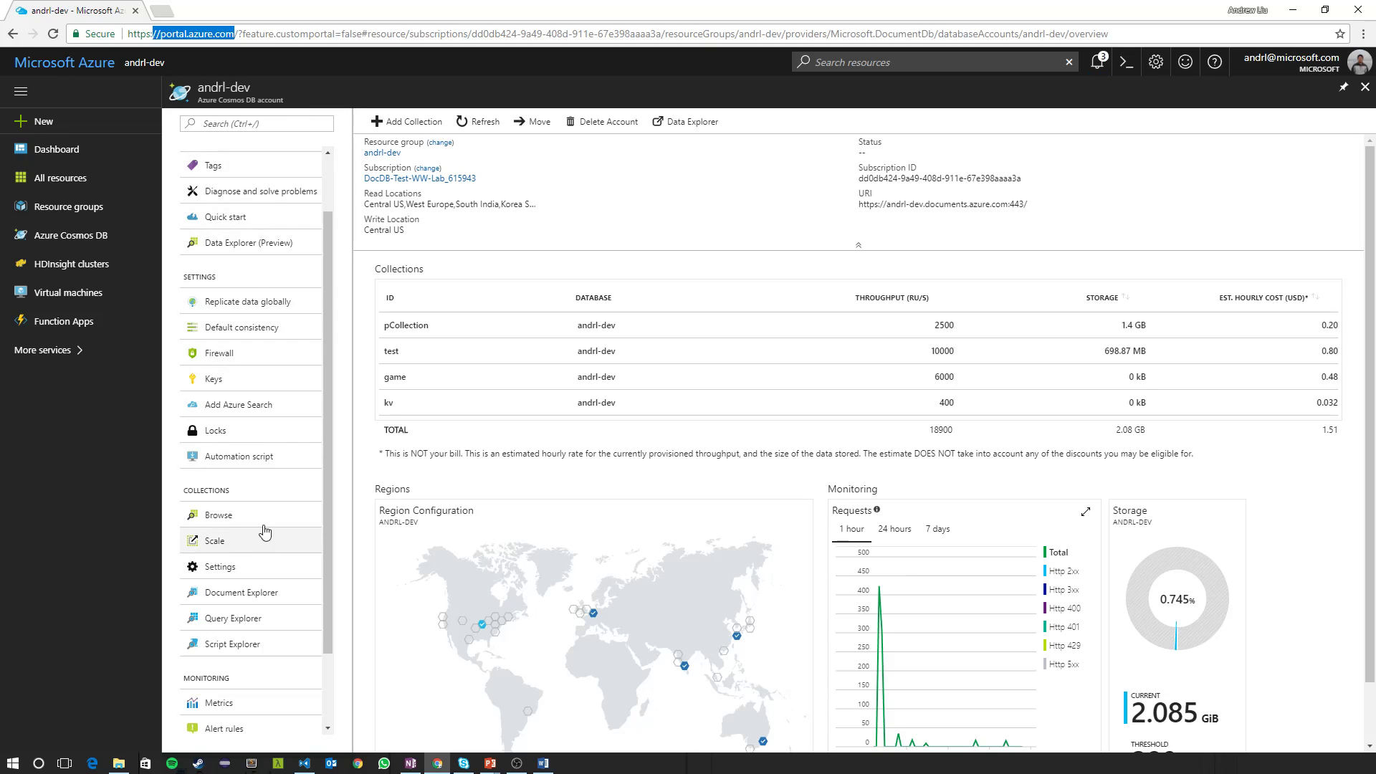
Start adding Azure Search from the Cosmos DB account's Settings section.
{"action": "left_click", "coordinate": [236, 405]}
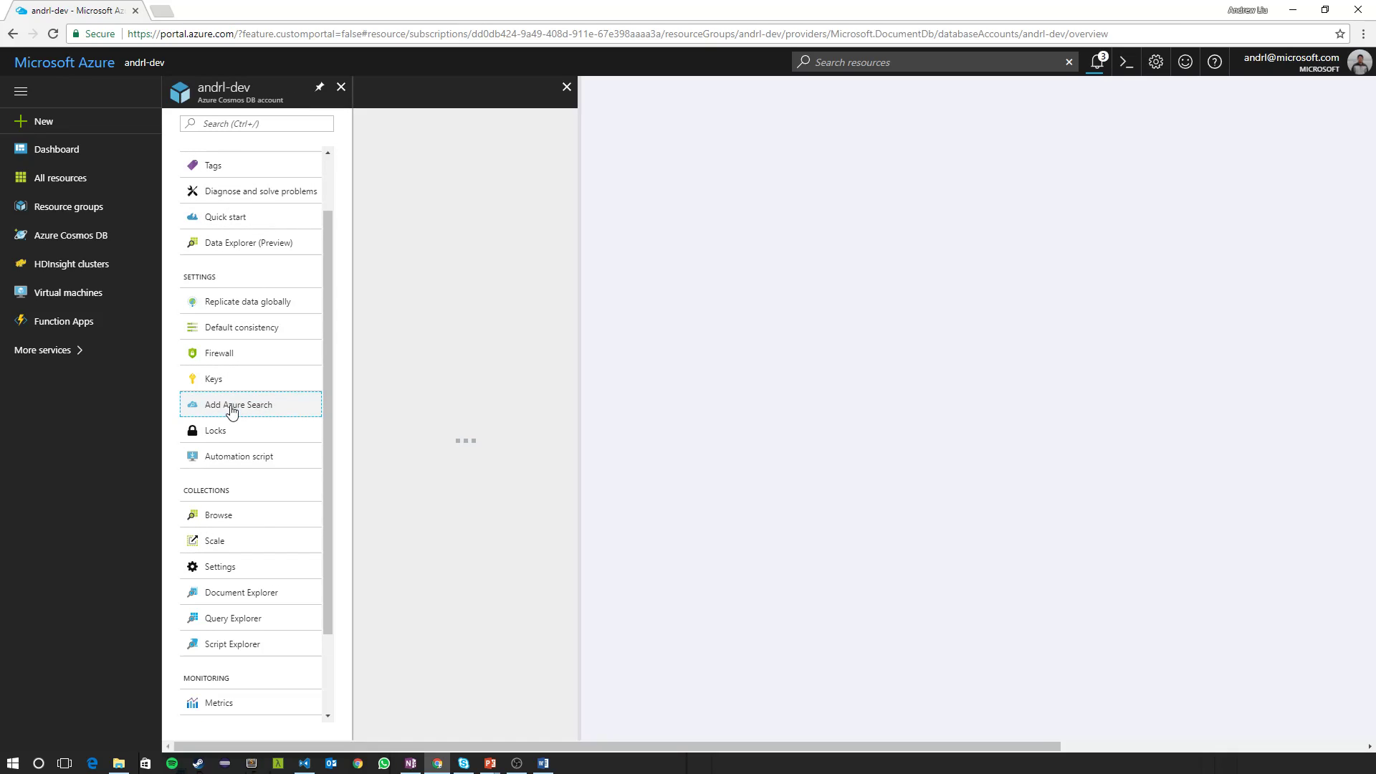
{"action": "left_click", "coordinate": [237, 404]}
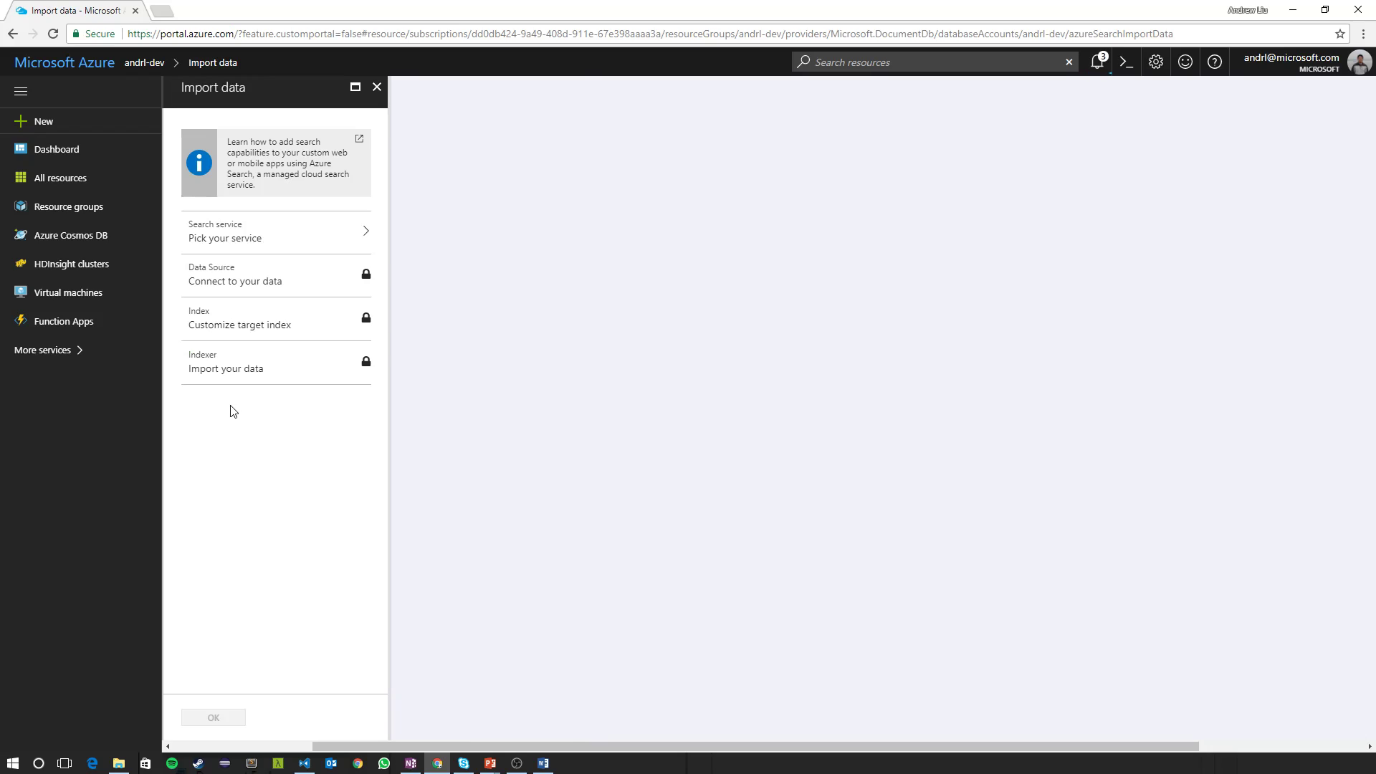
{"action": "mouse_move", "coordinate": [265, 238]}
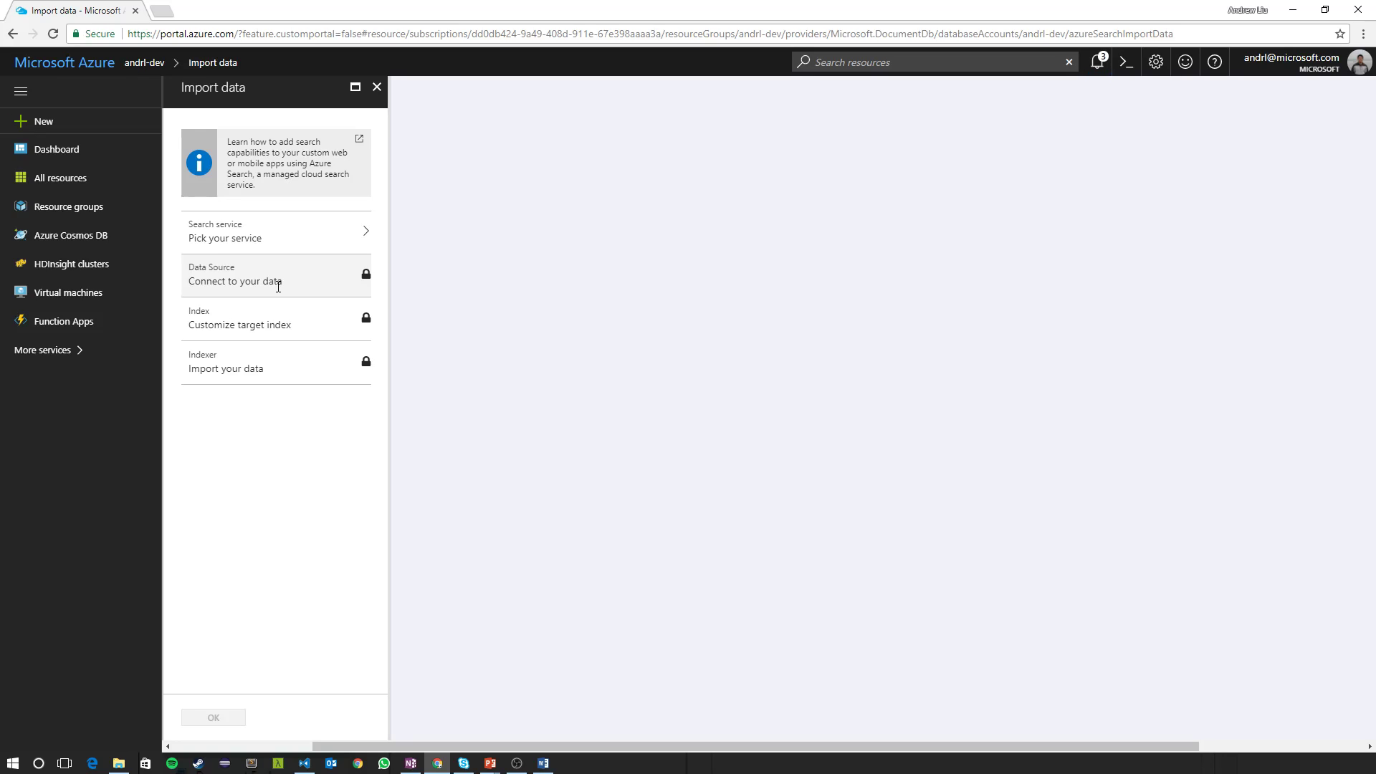
{"action": "mouse_move", "coordinate": [284, 324]}
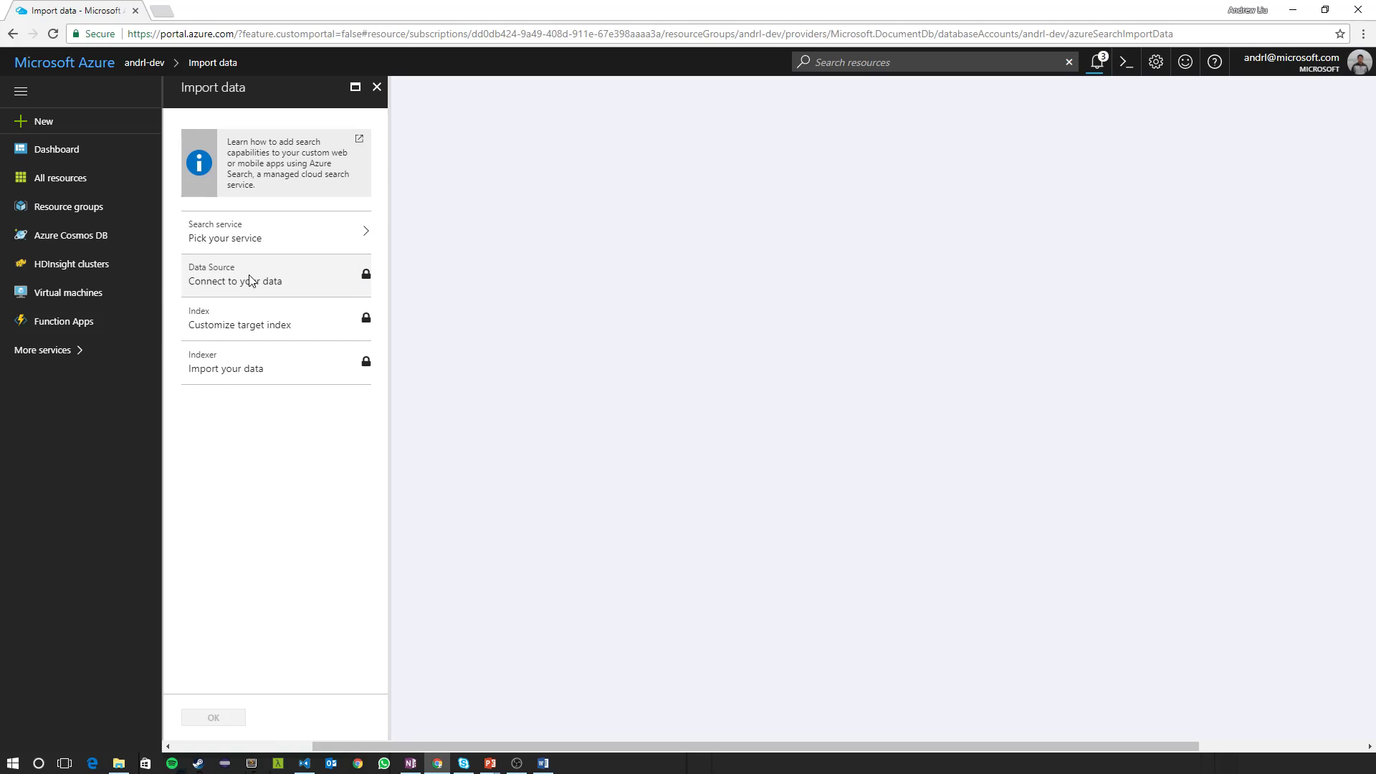
{"action": "mouse_move", "coordinate": [297, 322]}
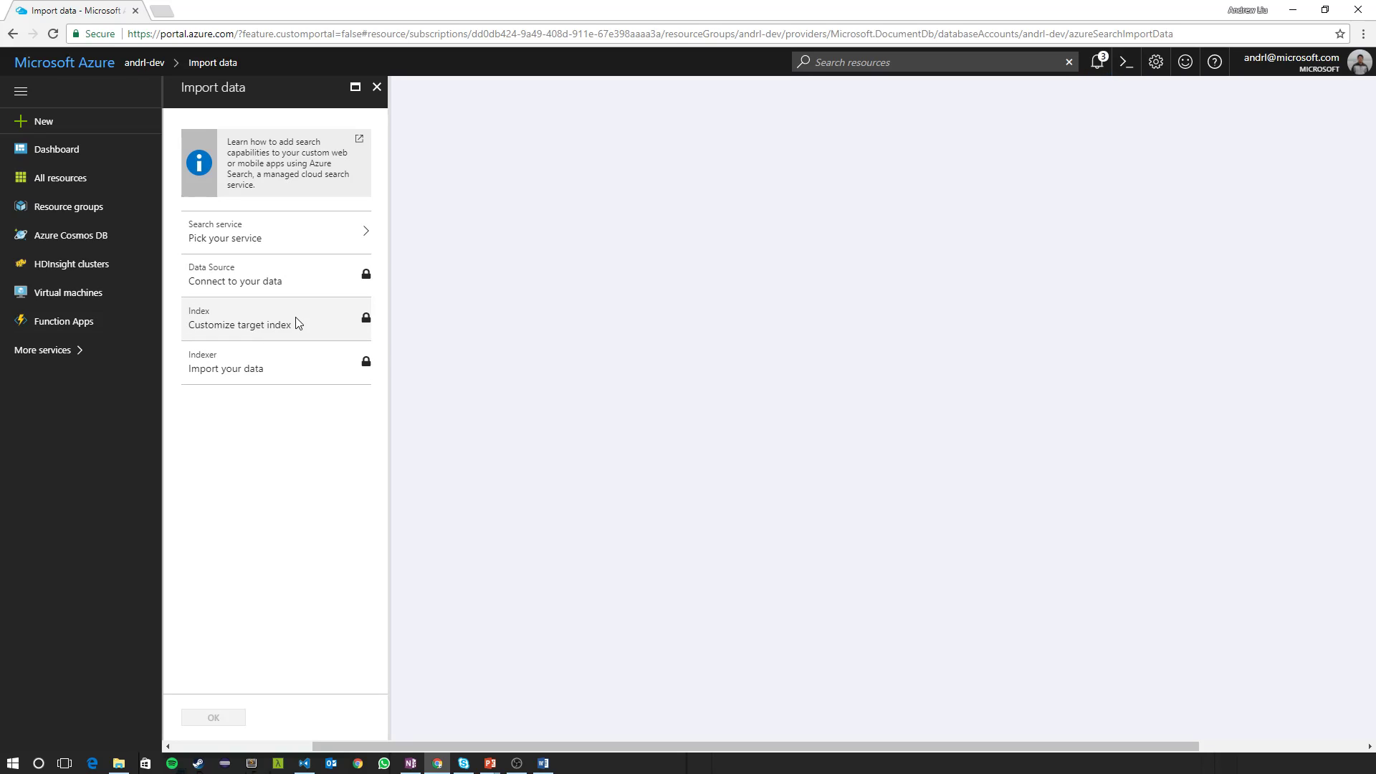
Choose the existing andrl-dev search service instead of creating a new one.
{"action": "left_click", "coordinate": [275, 231]}
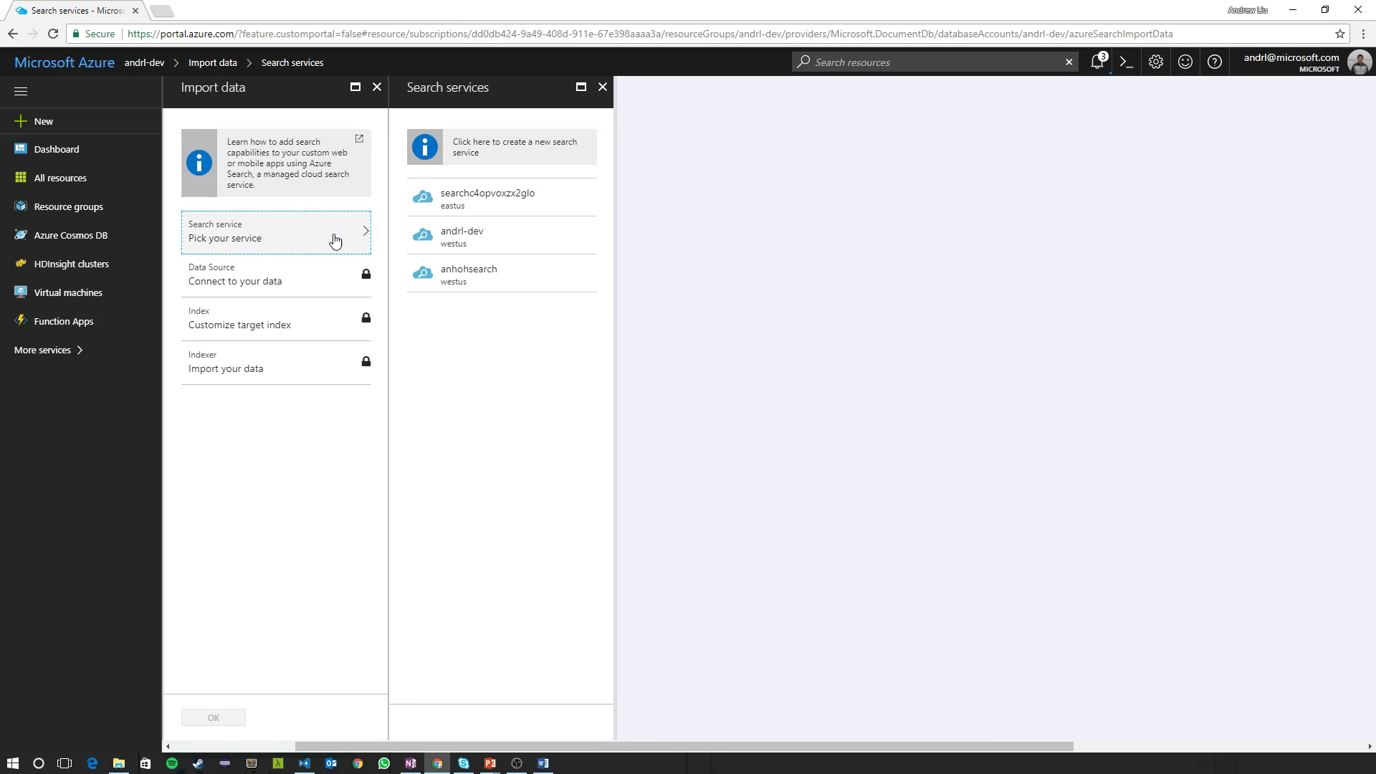
{"action": "left_click", "coordinate": [514, 147]}
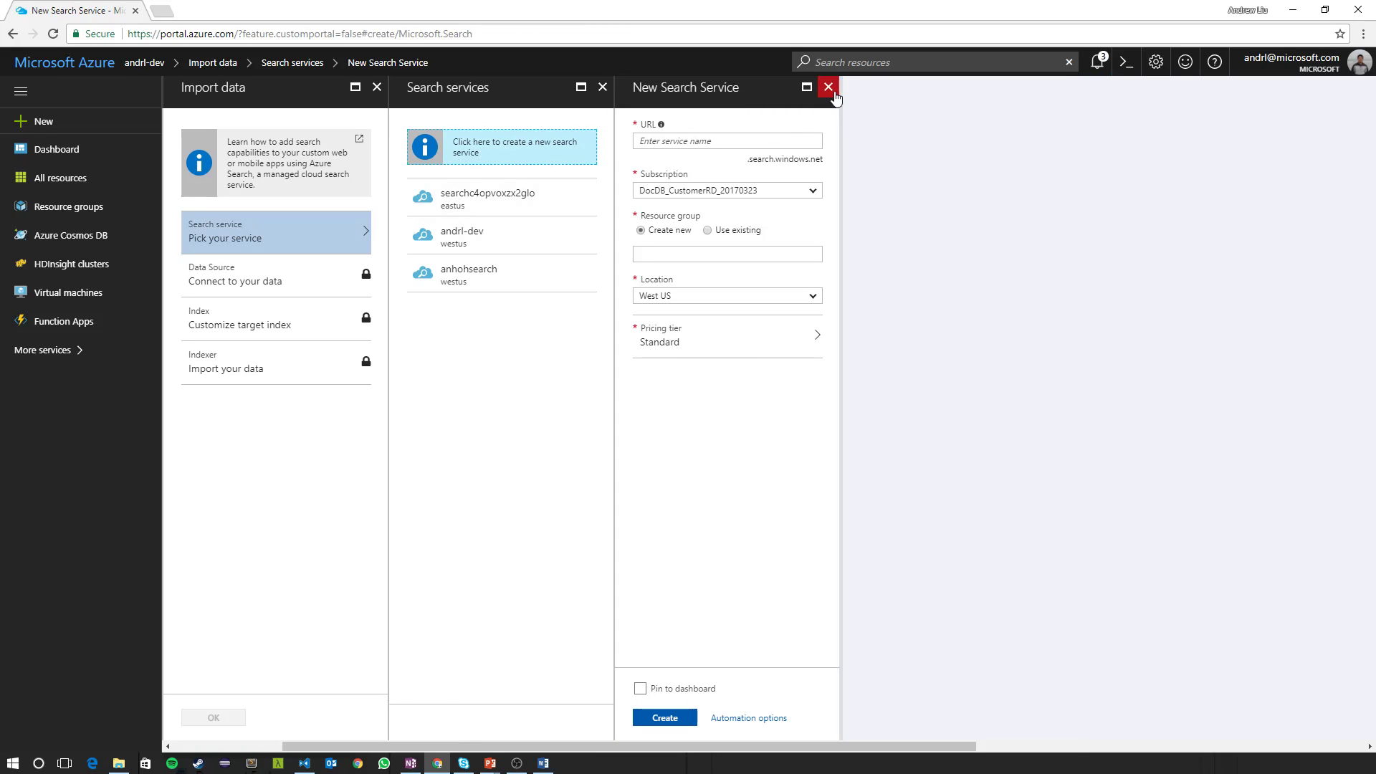
{"action": "left_click", "coordinate": [825, 87]}
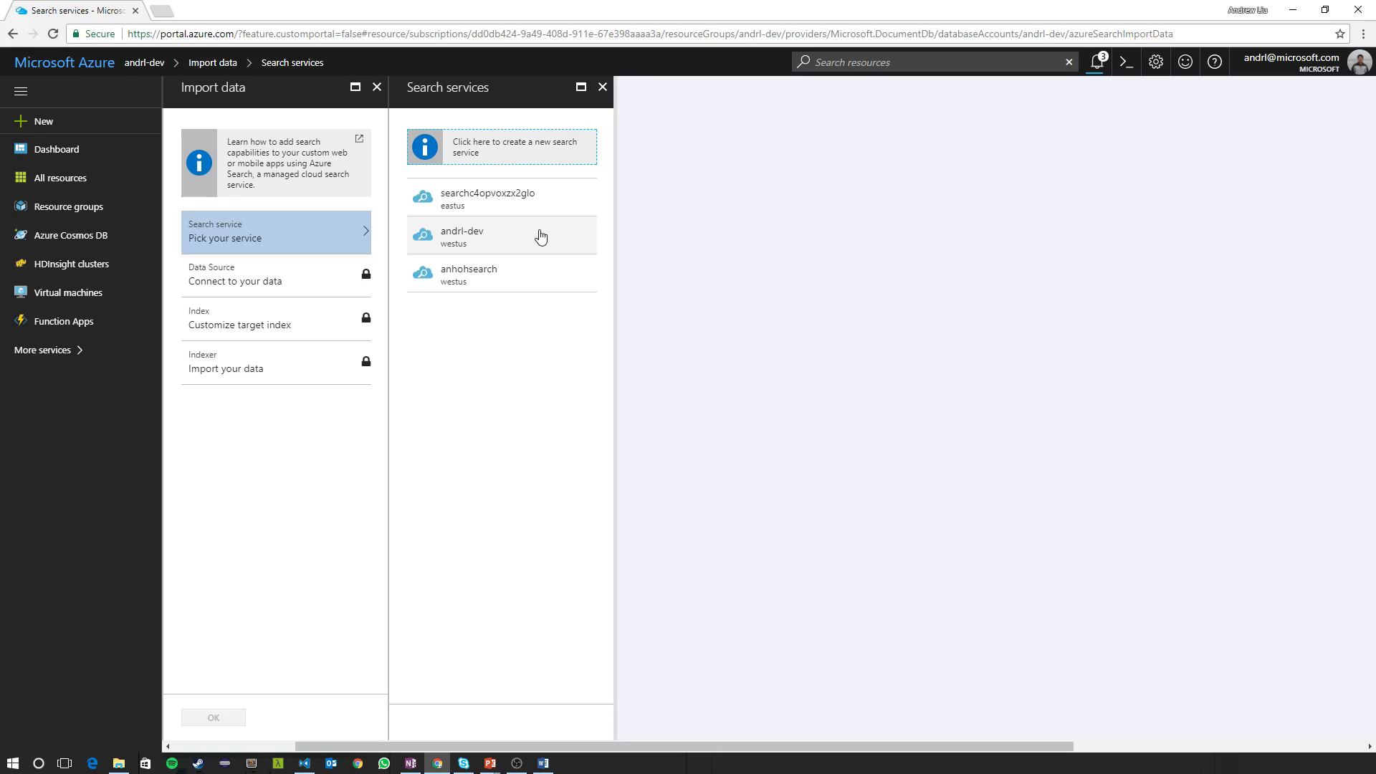
{"action": "left_click", "coordinate": [463, 235]}
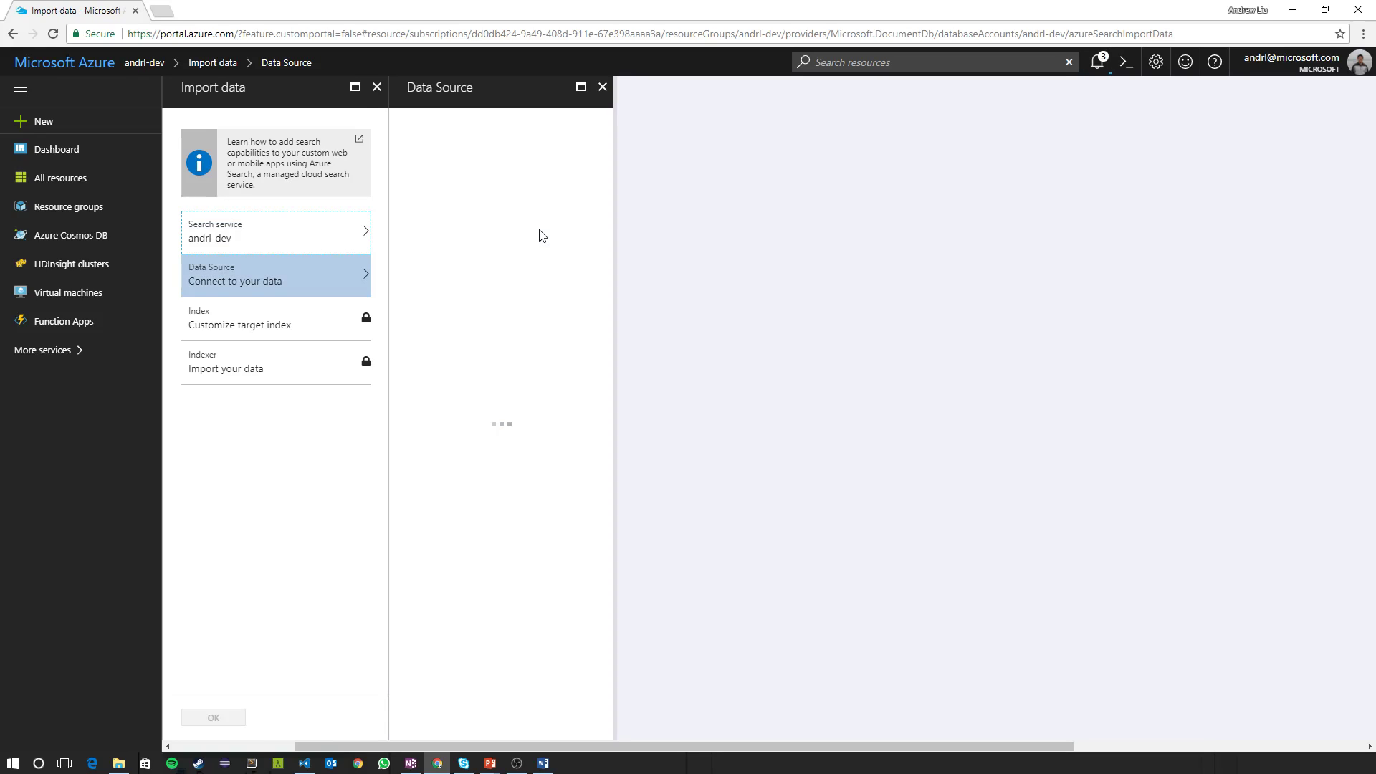
Choose DocumentDB as the source type and name it full-text-search-index.
{"action": "left_click", "coordinate": [500, 311]}
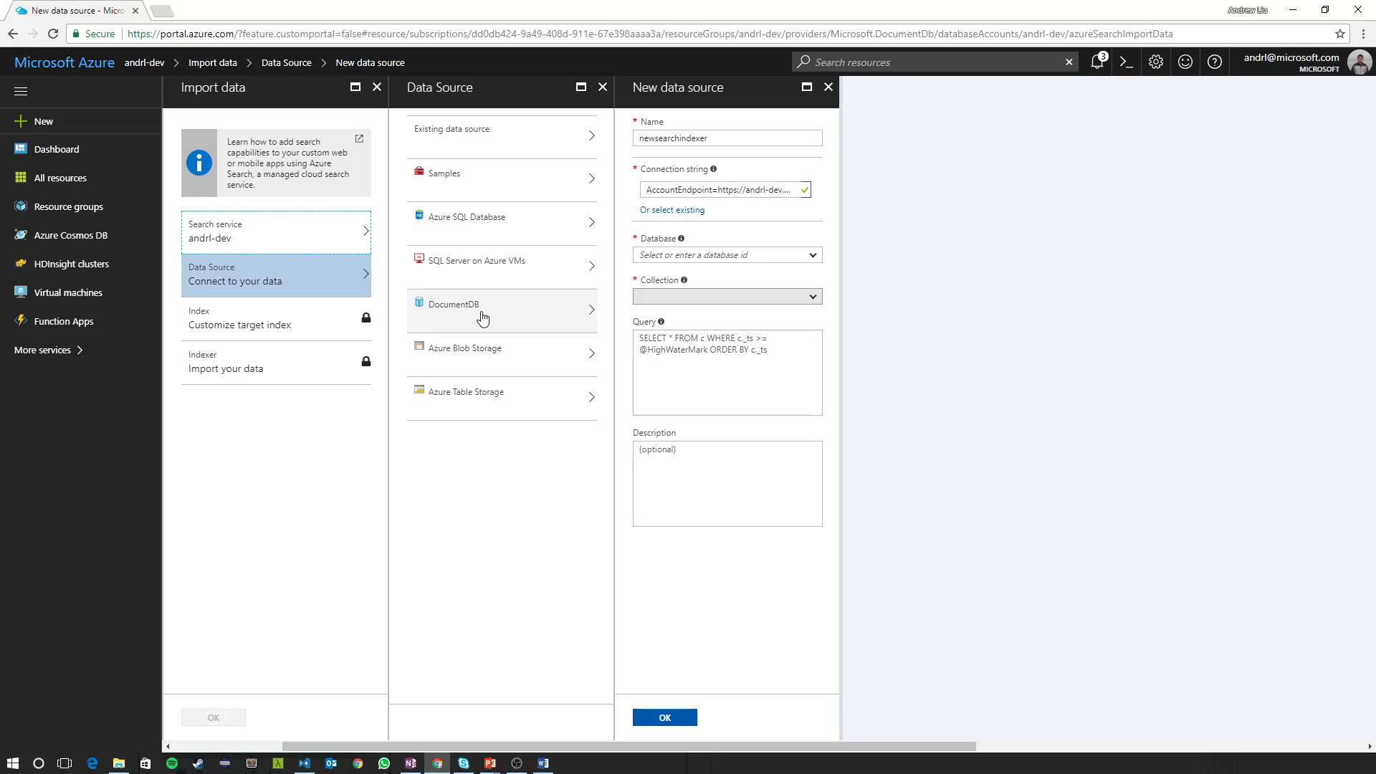
{"action": "triple_click", "coordinate": [727, 138]}
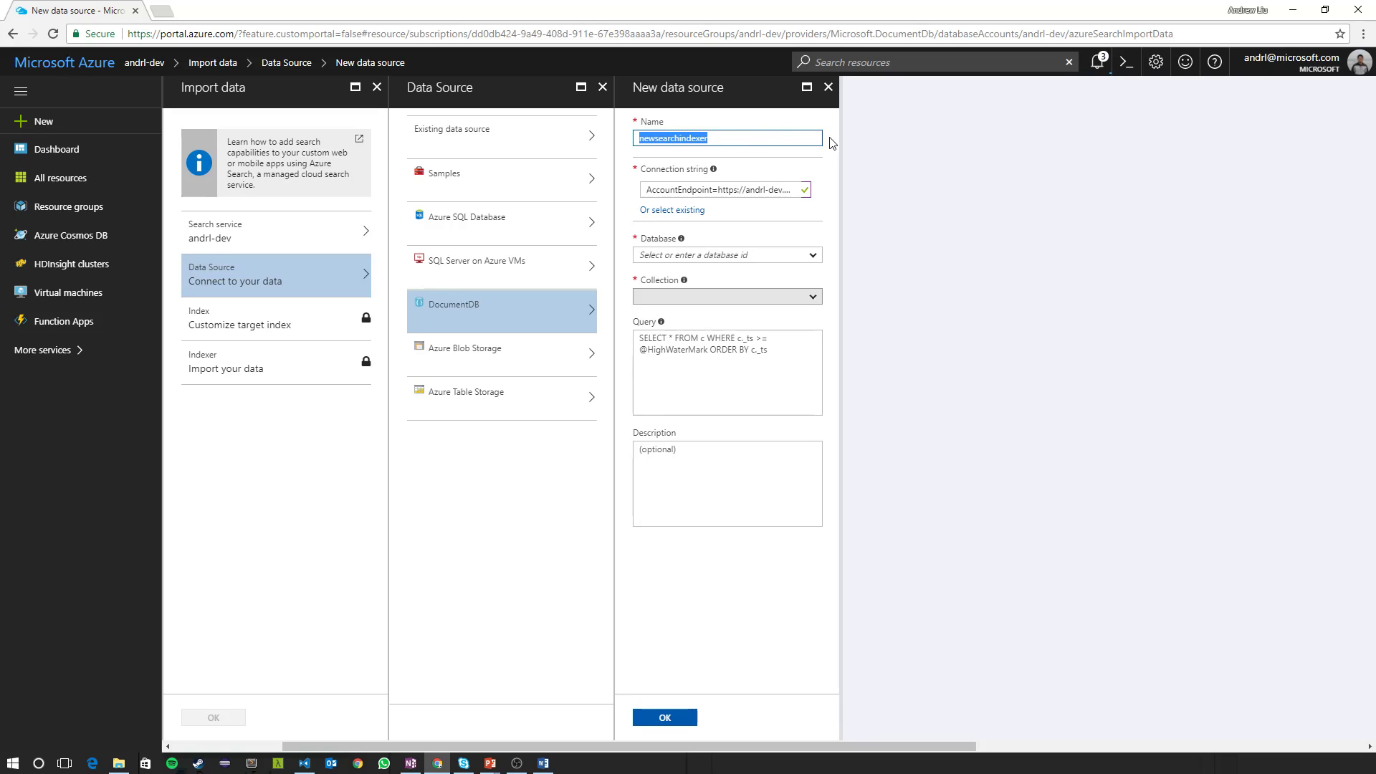
{"action": "type", "text": "full-text"}
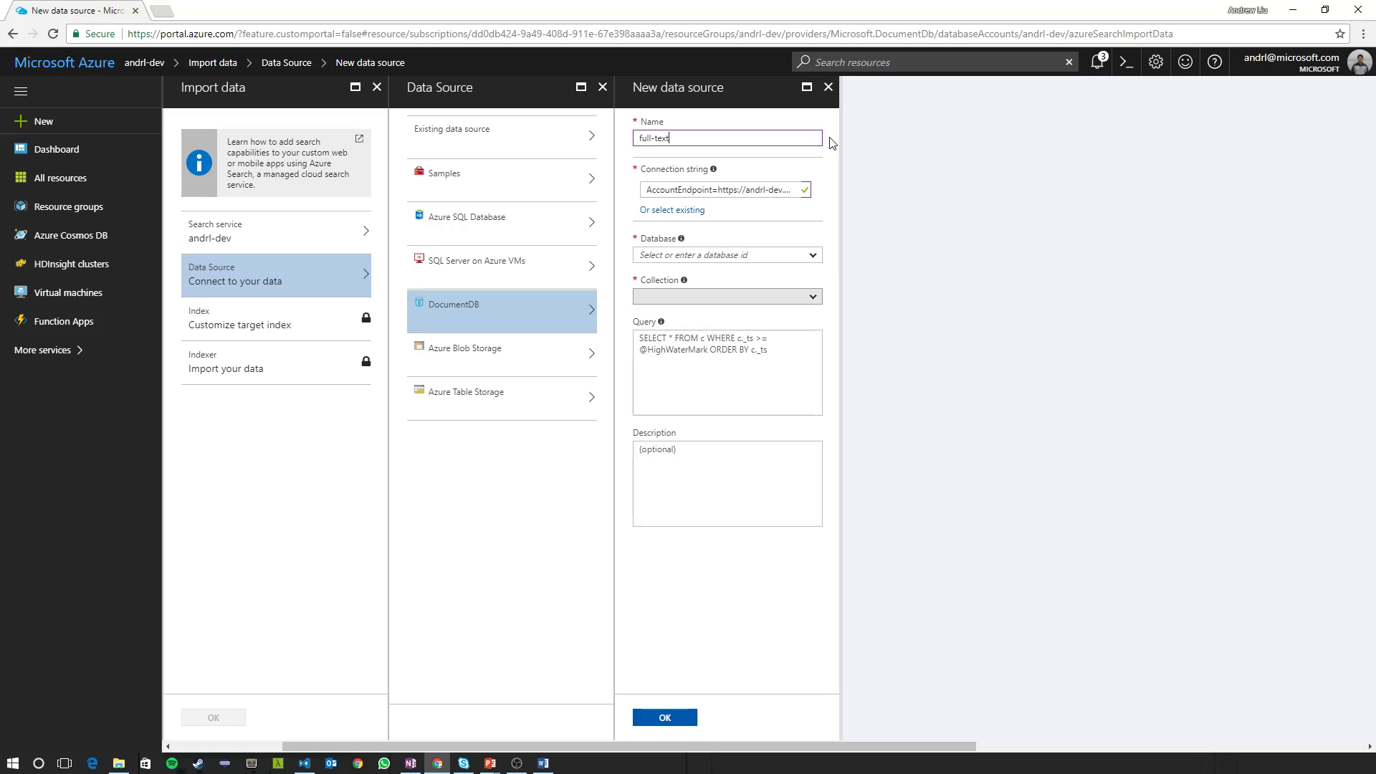
{"action": "type", "text": "-search"}
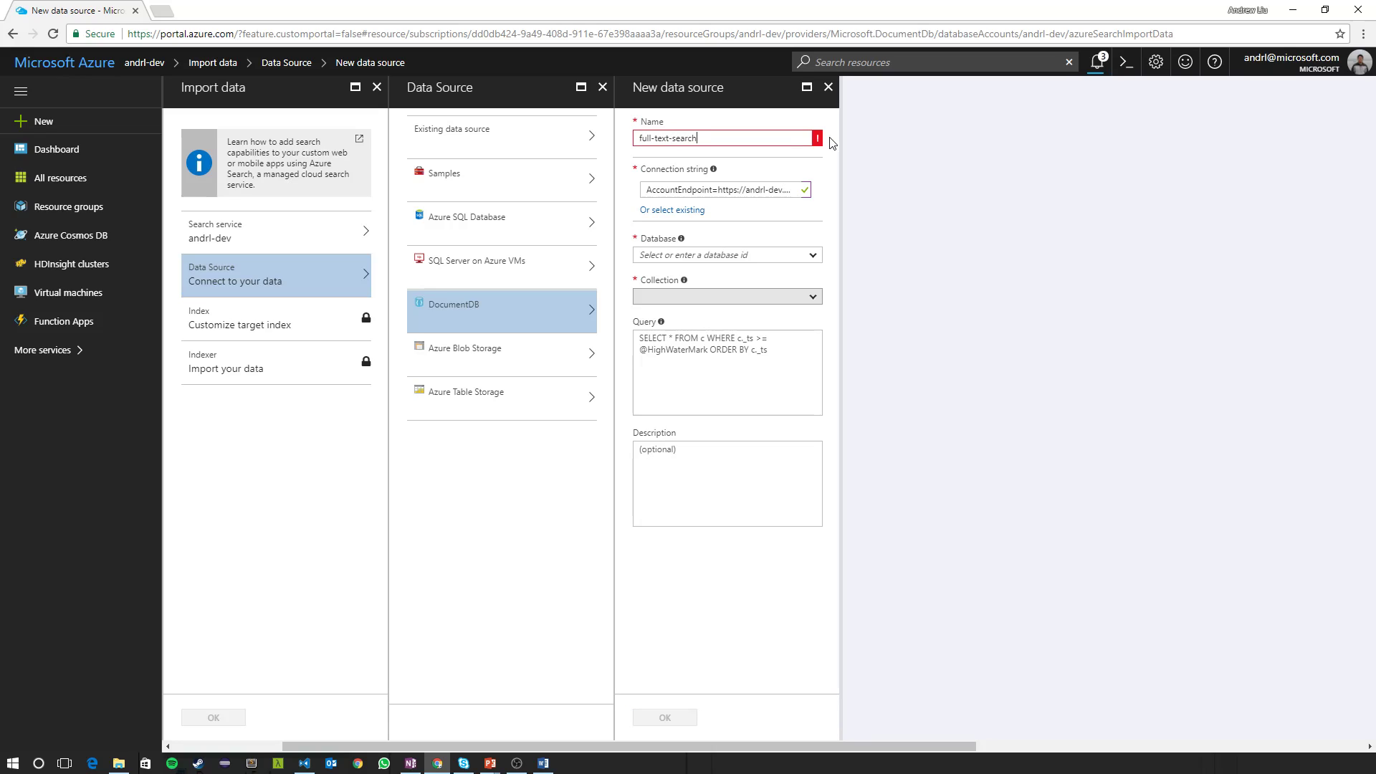
{"action": "type", "text": "-index"}
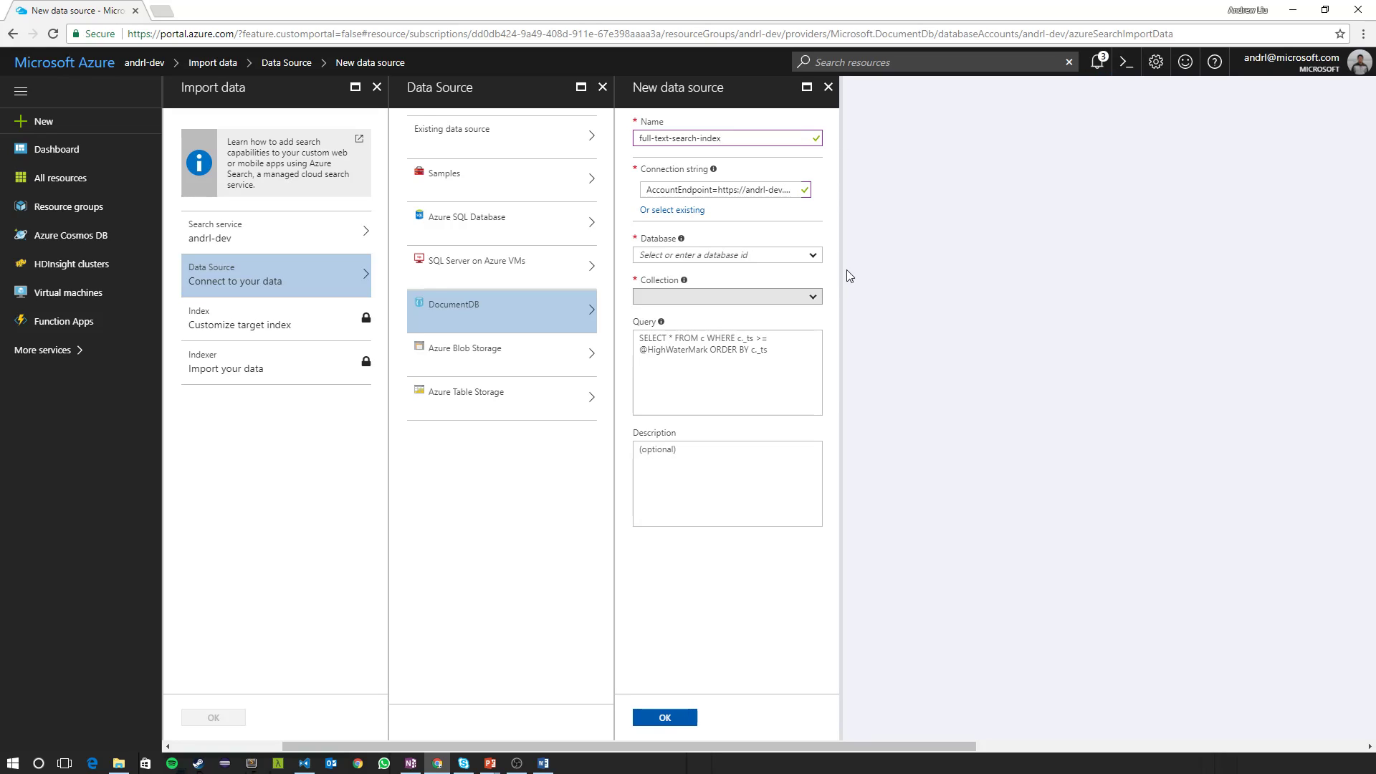
{"action": "mouse_move", "coordinate": [688, 189]}
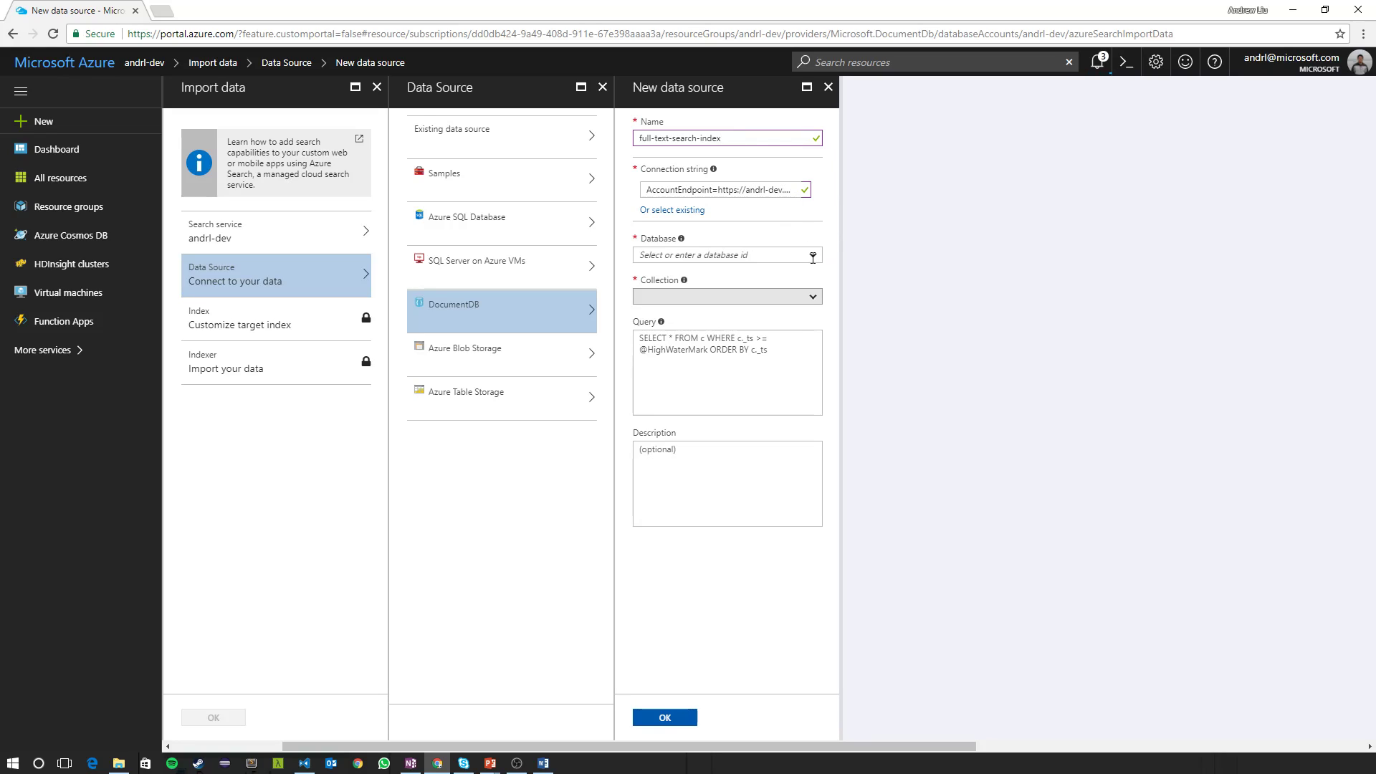
Point the data source at database andrl-dev and its game collection.
{"action": "type", "text": "andrl-dev"}
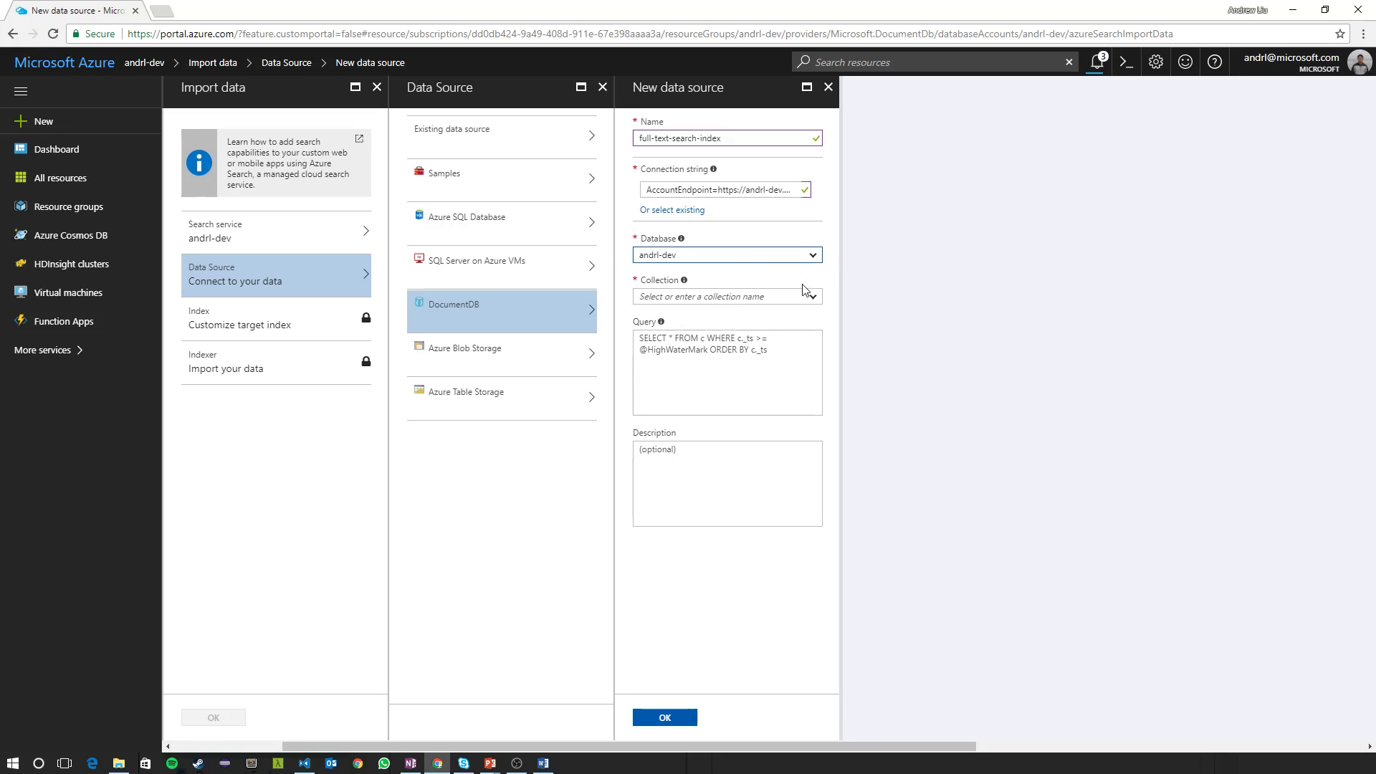
{"action": "type", "text": "game"}
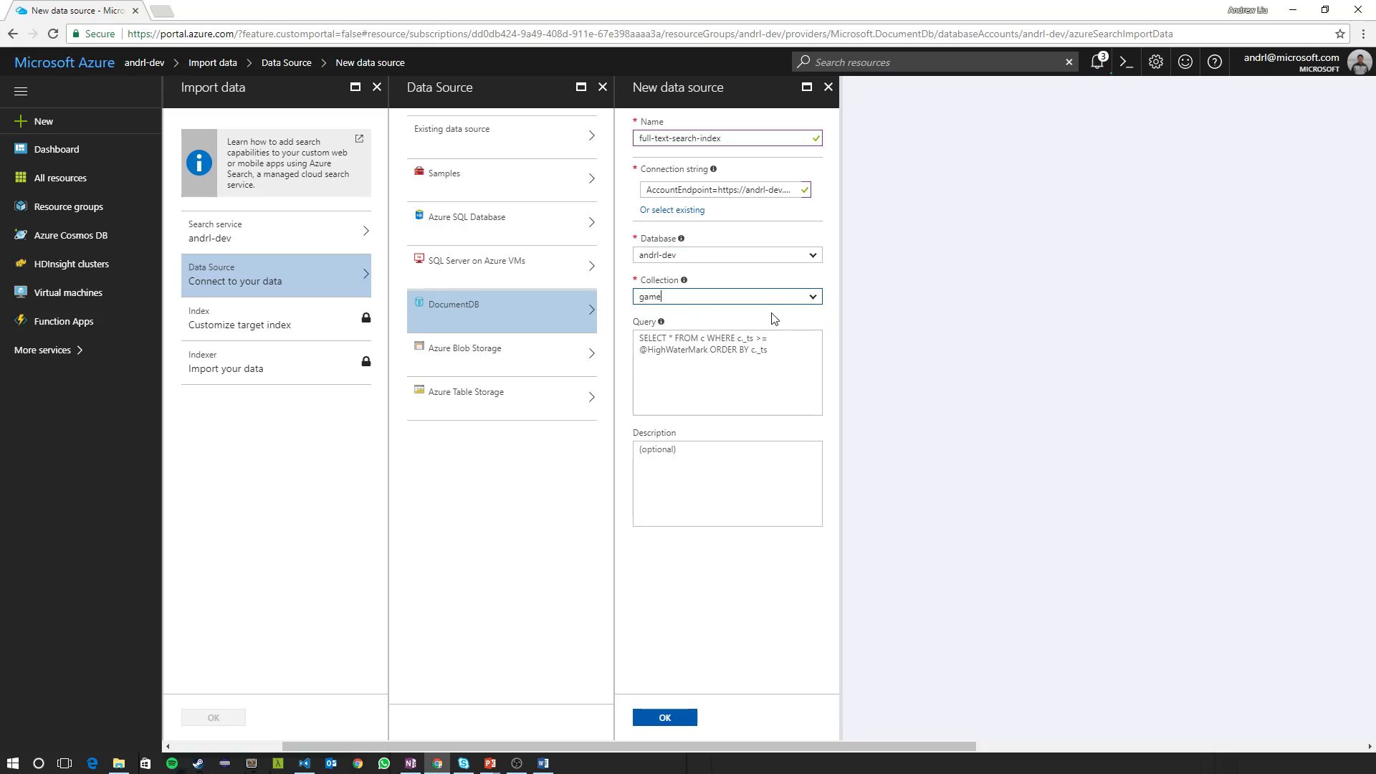
{"action": "left_click", "coordinate": [727, 373]}
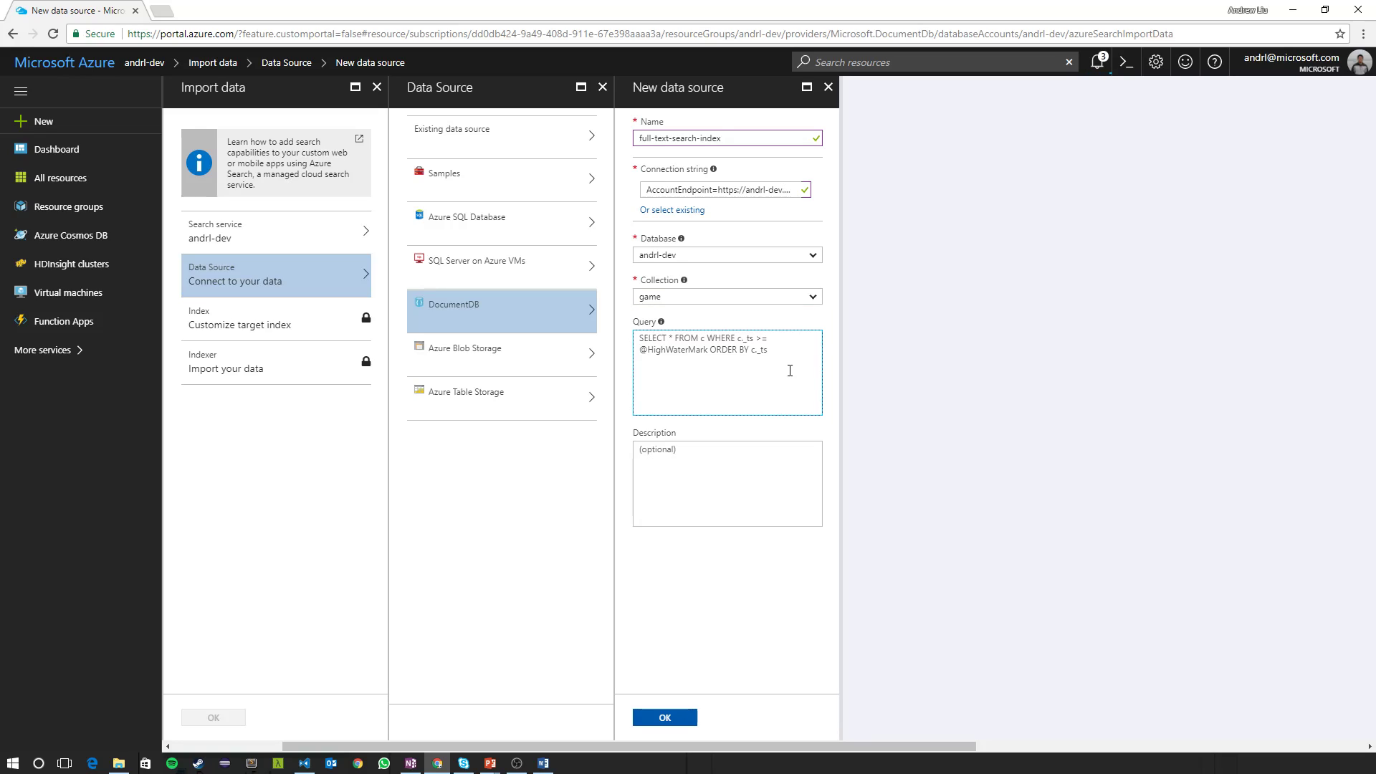
{"action": "mouse_move", "coordinate": [638, 354]}
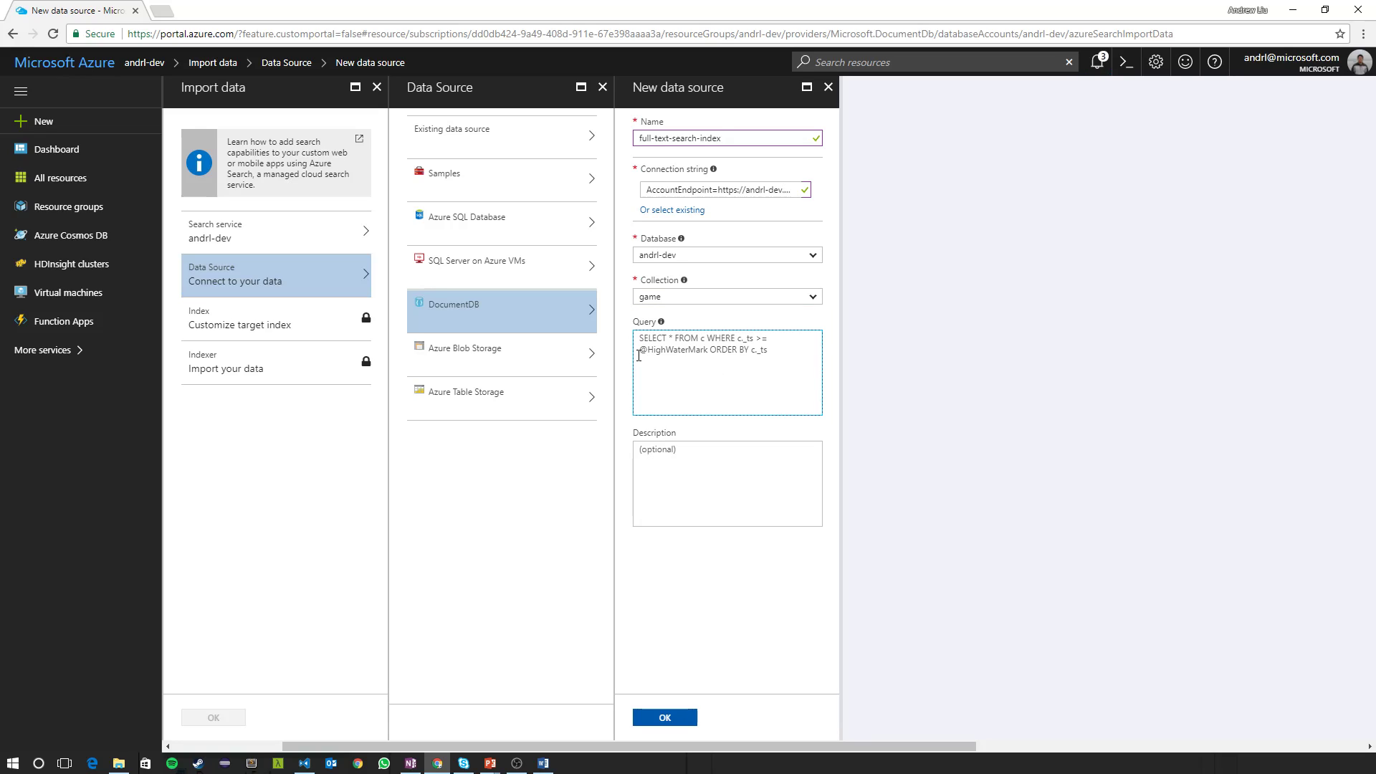
{"action": "mouse_move", "coordinate": [662, 371]}
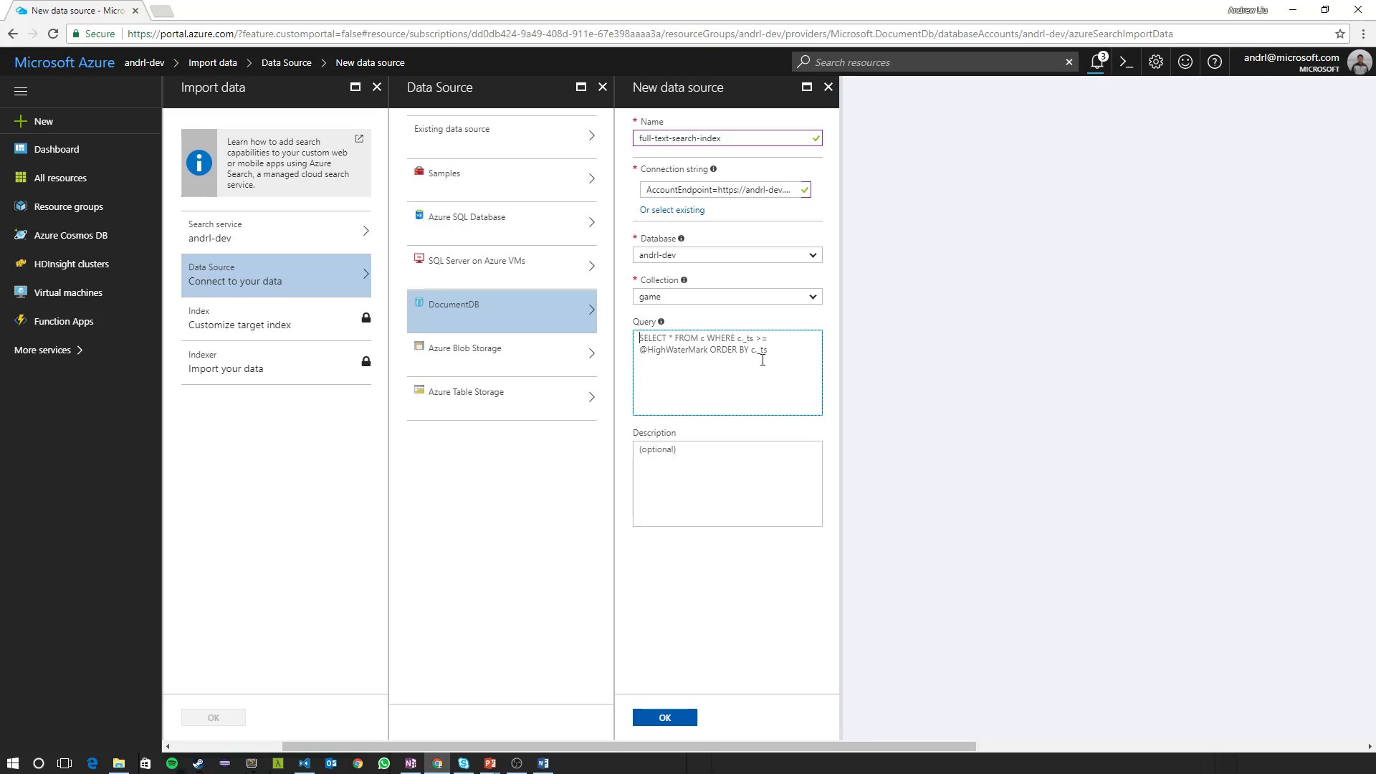
{"action": "mouse_move", "coordinate": [727, 372]}
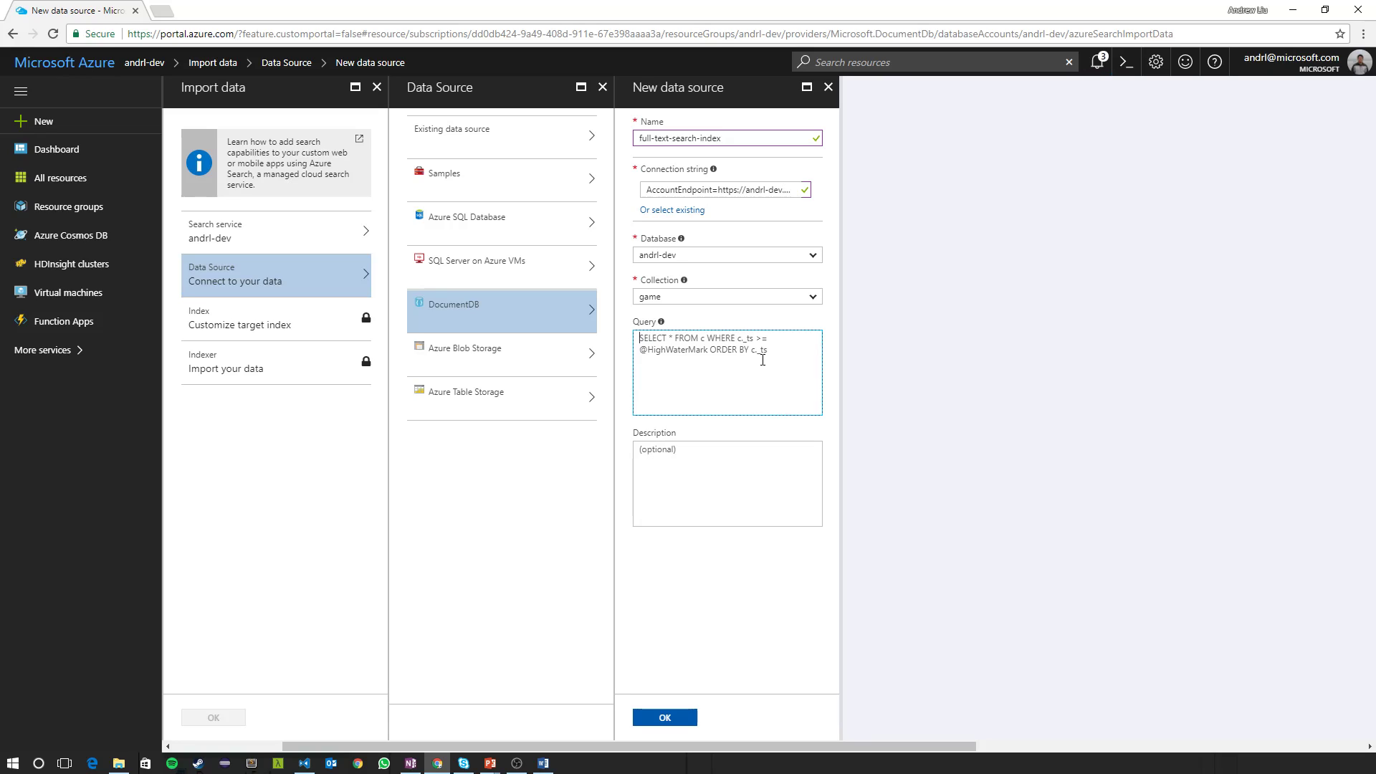
{"action": "mouse_move", "coordinate": [757, 580]}
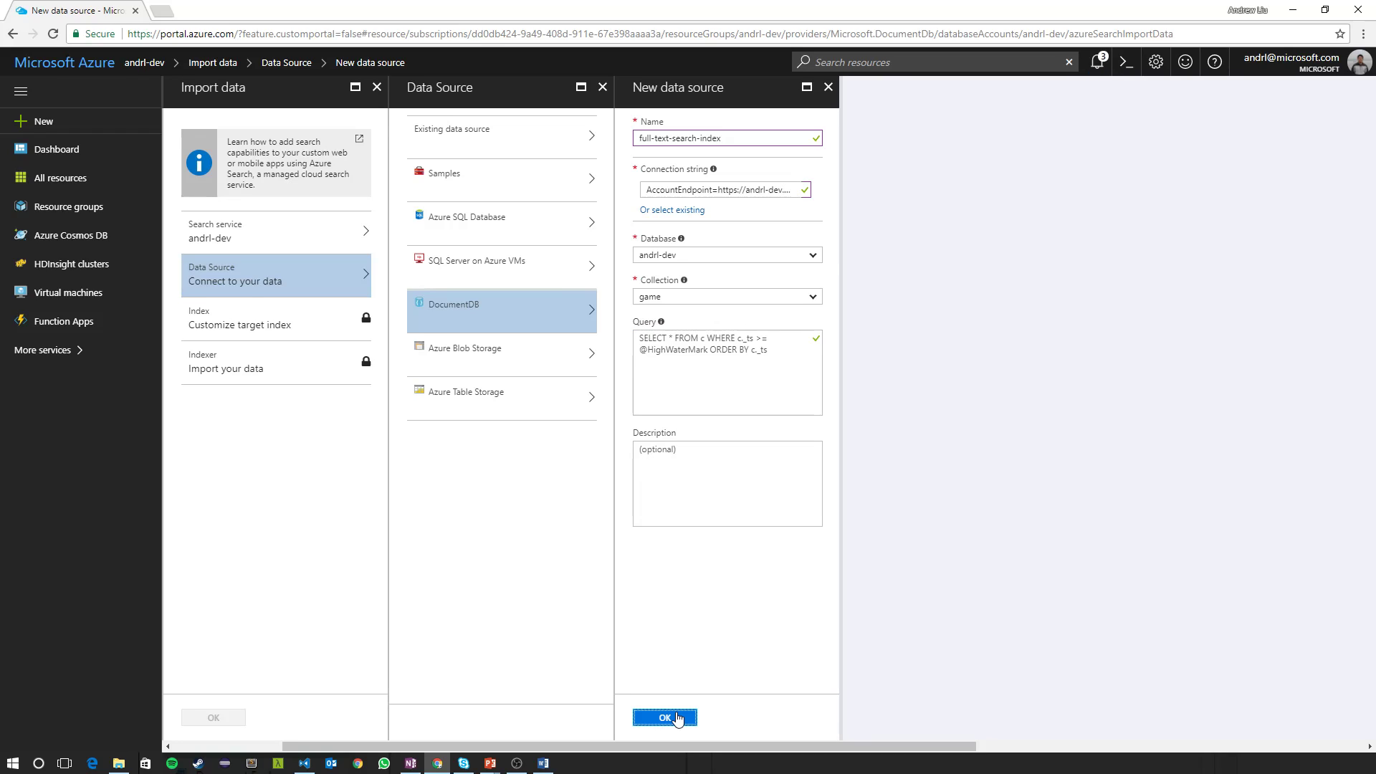
Save the new data source keeping the default timestamp query.
{"action": "left_click", "coordinate": [664, 716]}
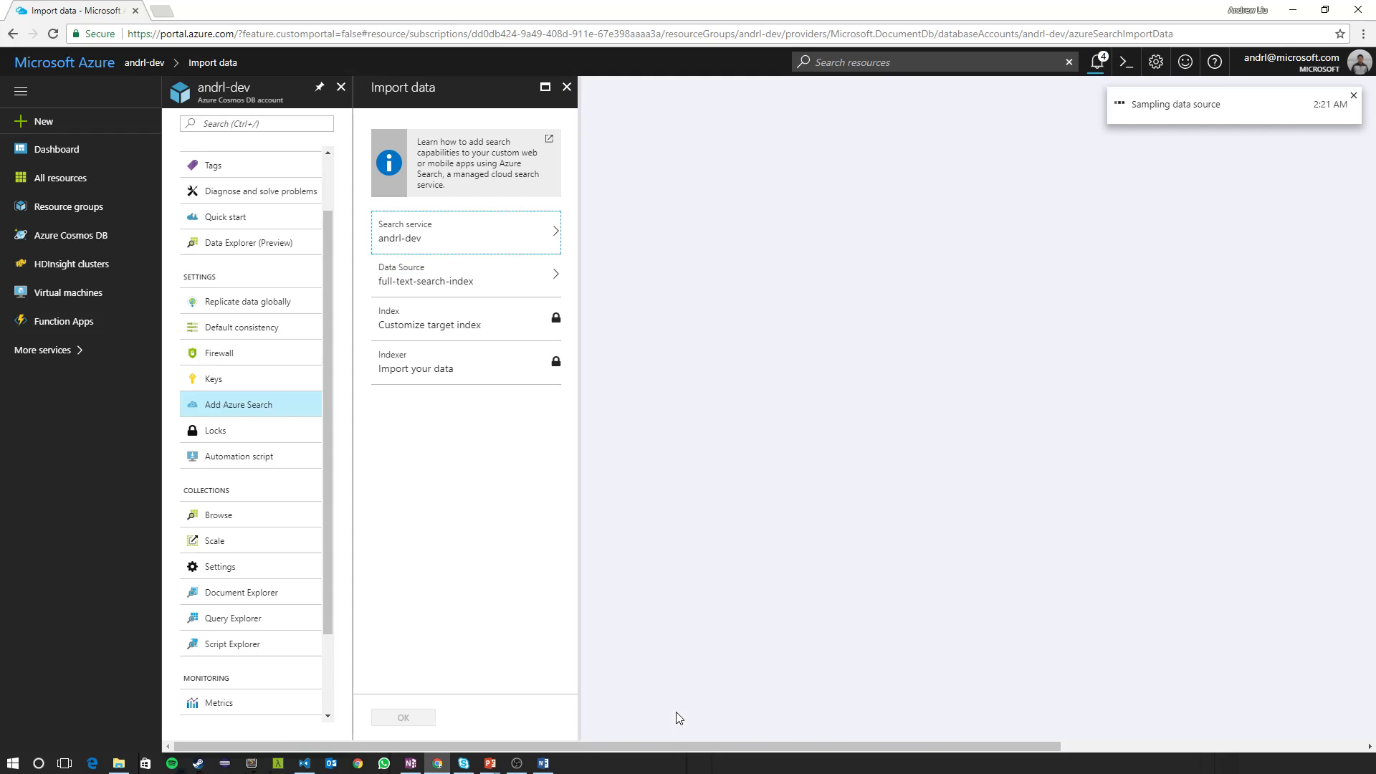
Move to the target index and name it class-full-text-search.
{"action": "left_click", "coordinate": [430, 318]}
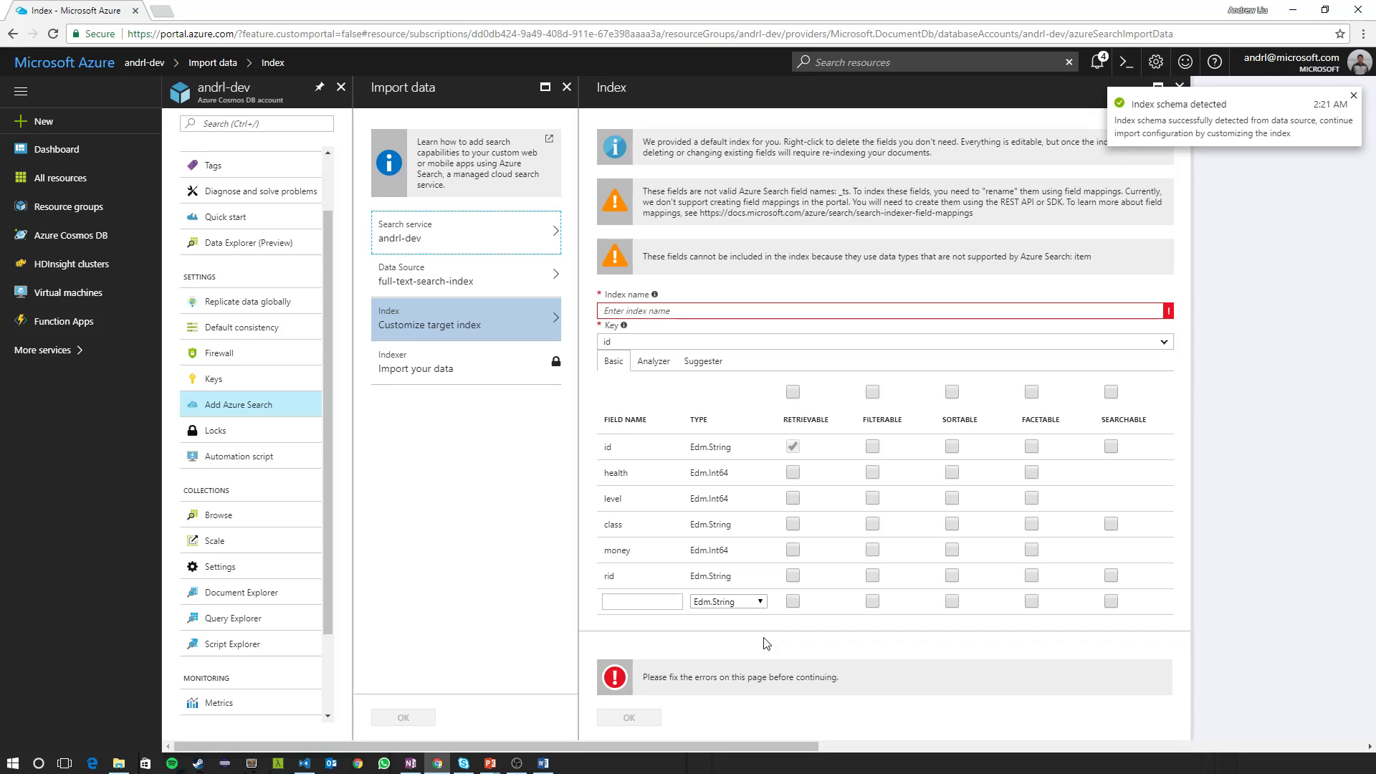
{"action": "left_click", "coordinate": [1354, 96]}
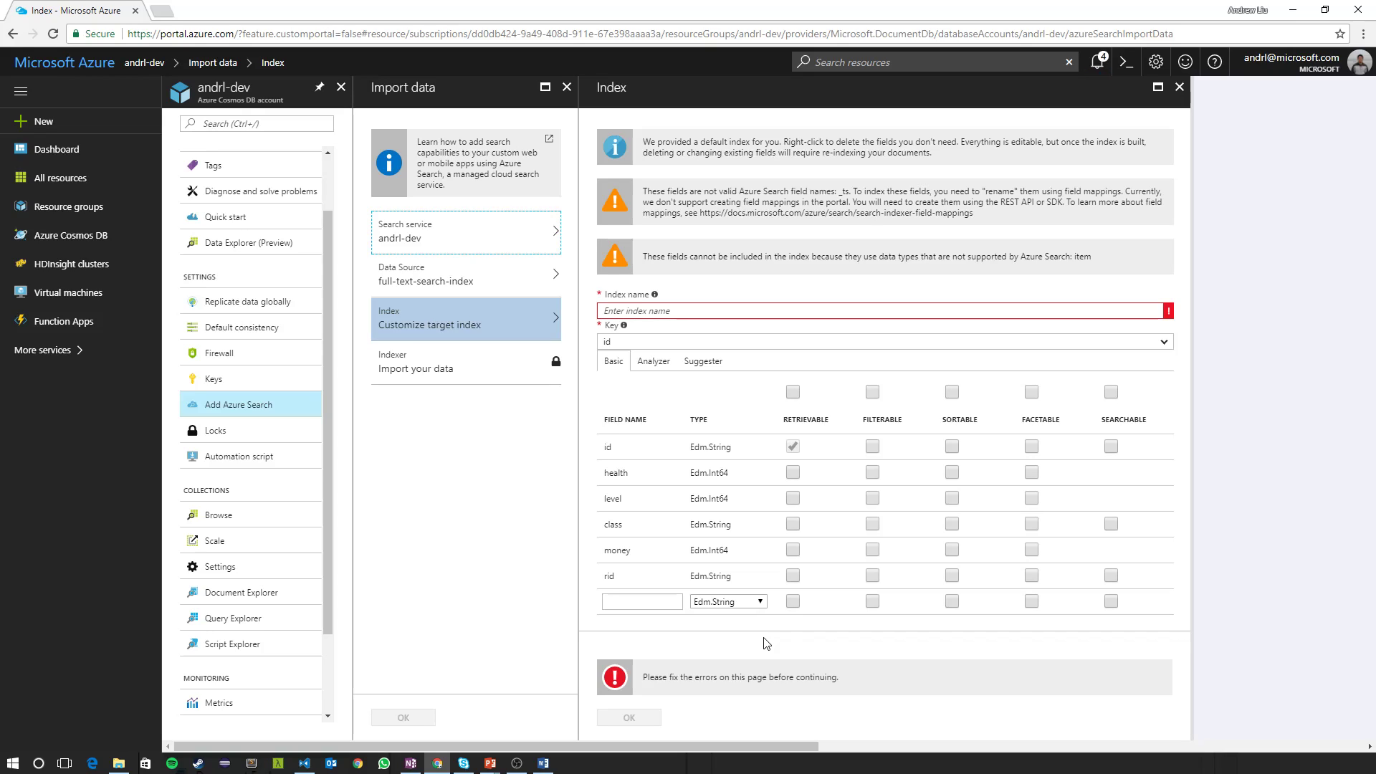
{"action": "mouse_move", "coordinate": [837, 279]}
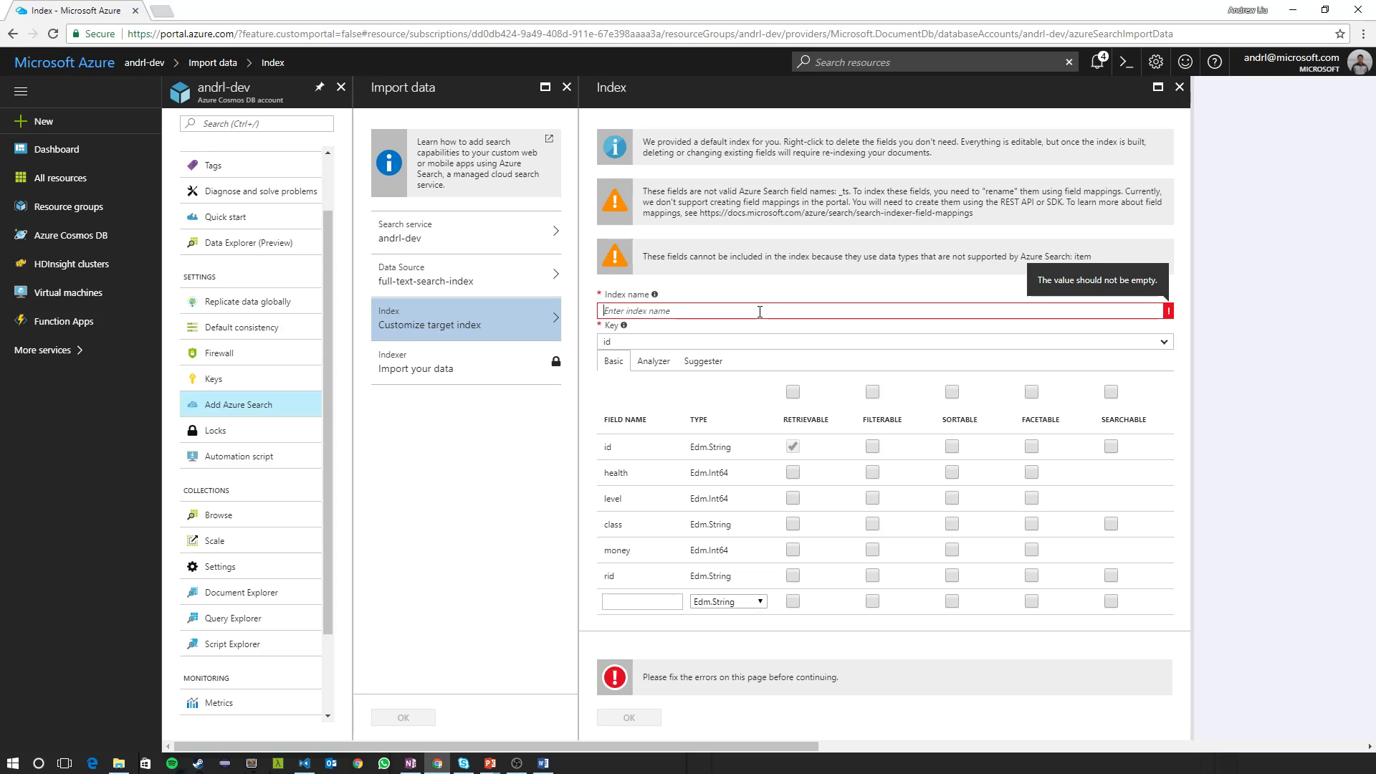
{"action": "type", "text": "class-full-text-search"}
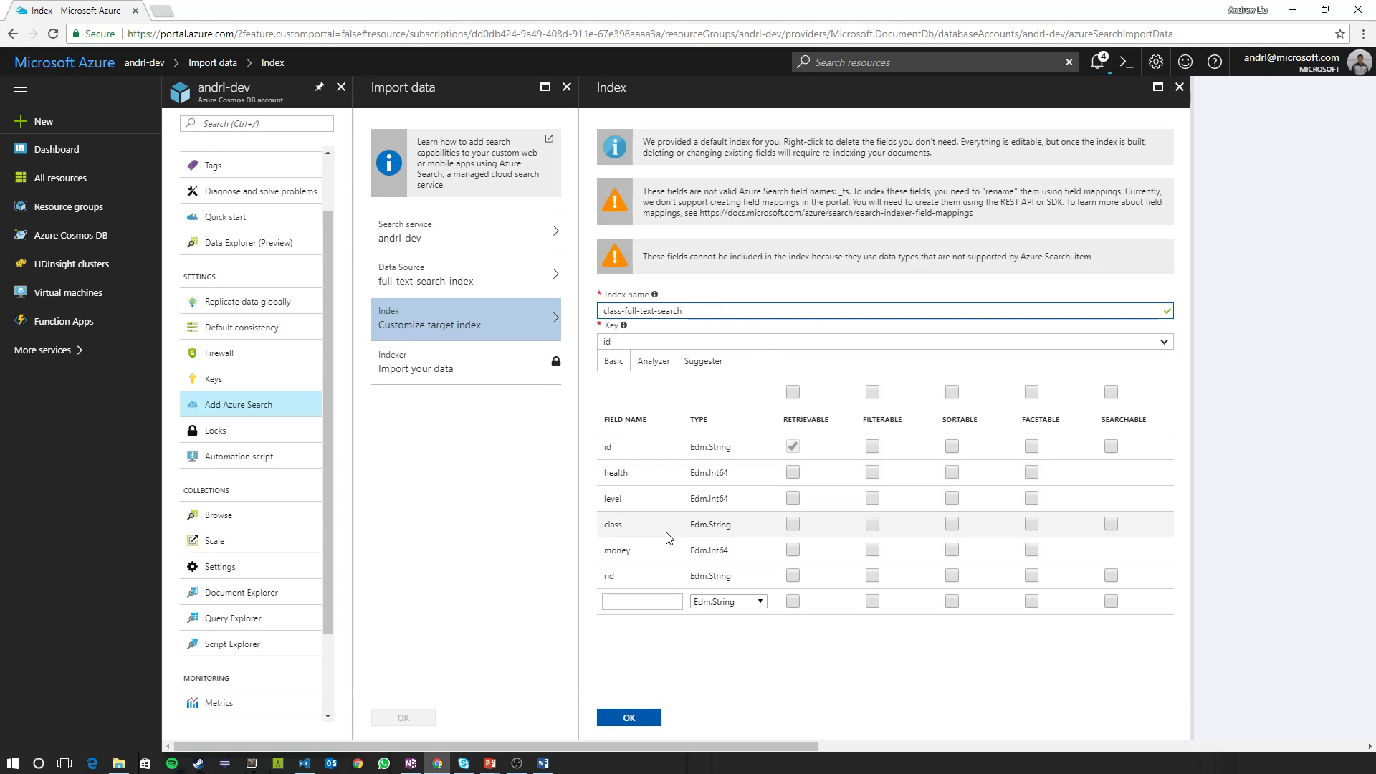
{"action": "mouse_move", "coordinate": [791, 525]}
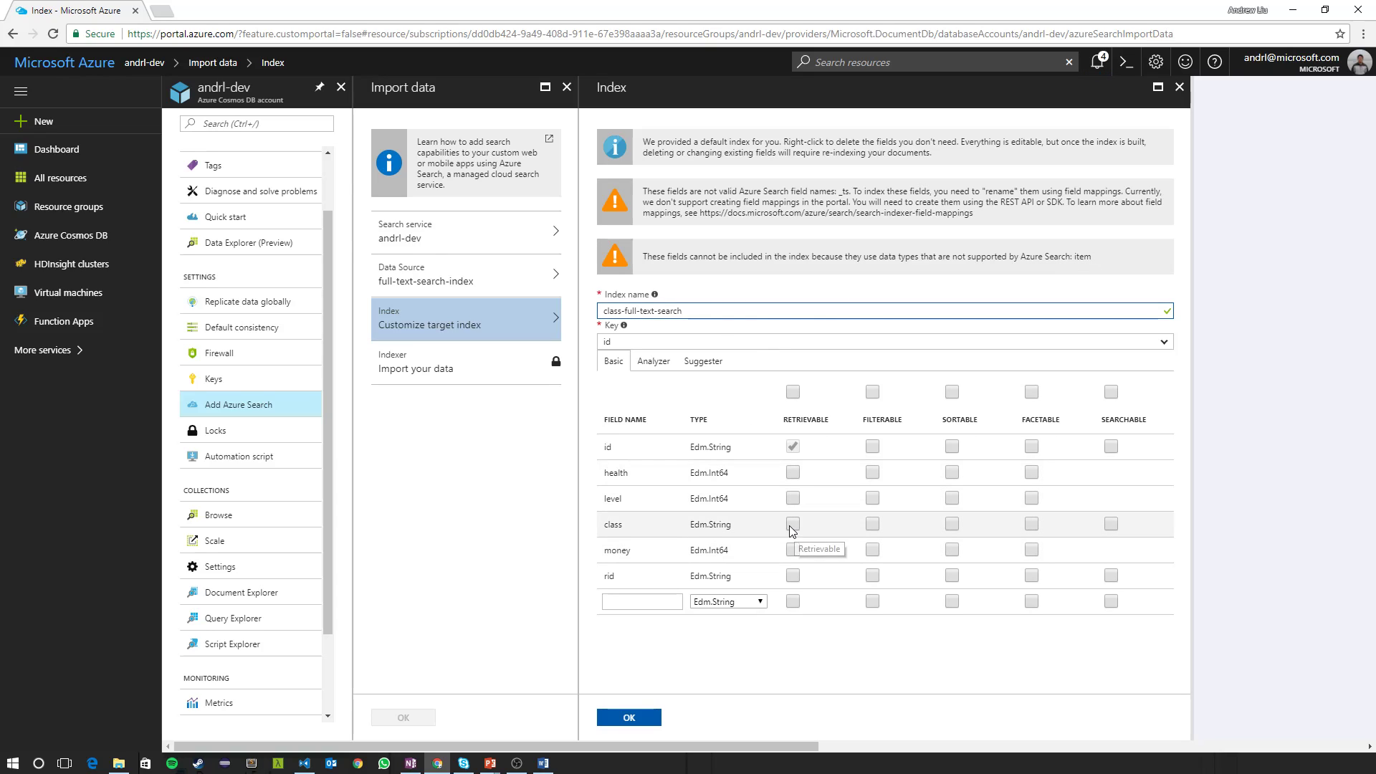
{"action": "mouse_move", "coordinate": [791, 446]}
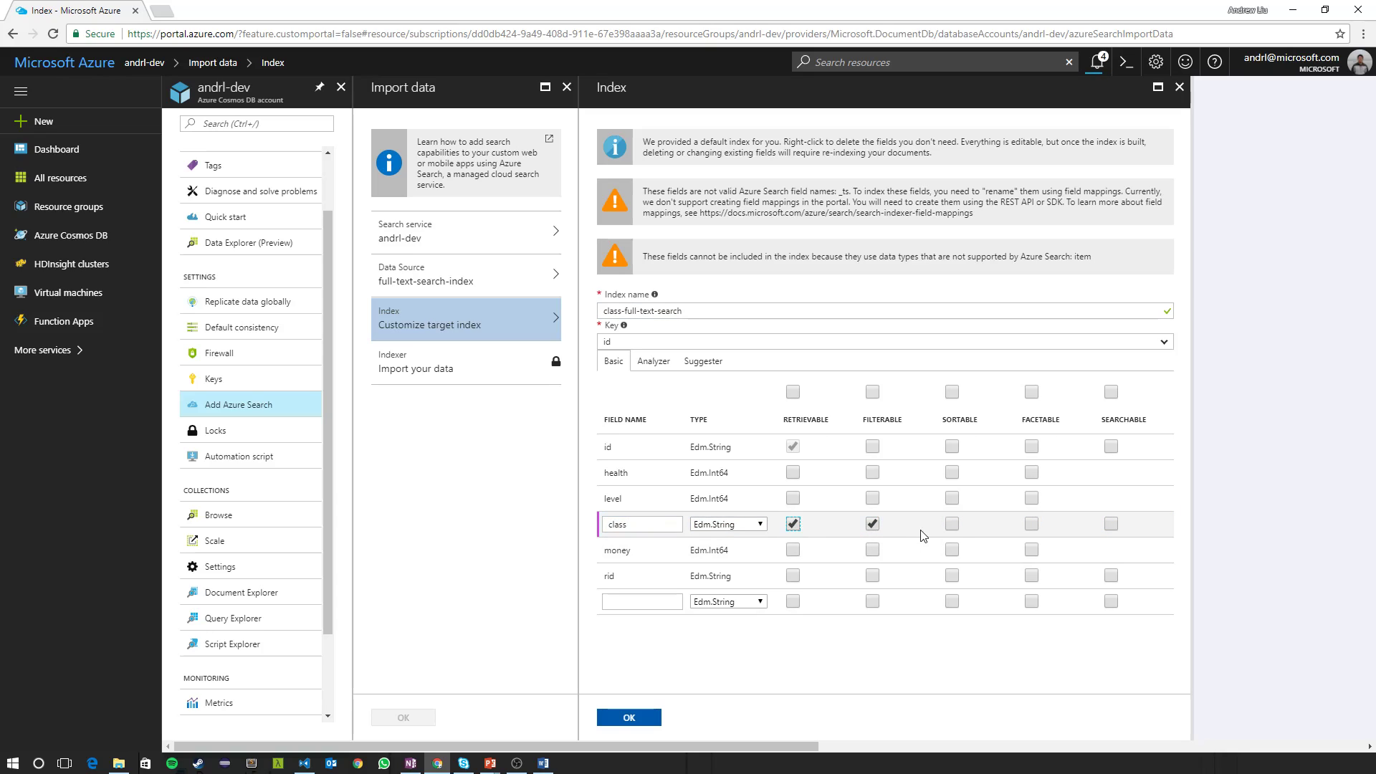
Make the class field sortable and searchable on the Basic tab.
{"action": "left_click", "coordinate": [950, 525]}
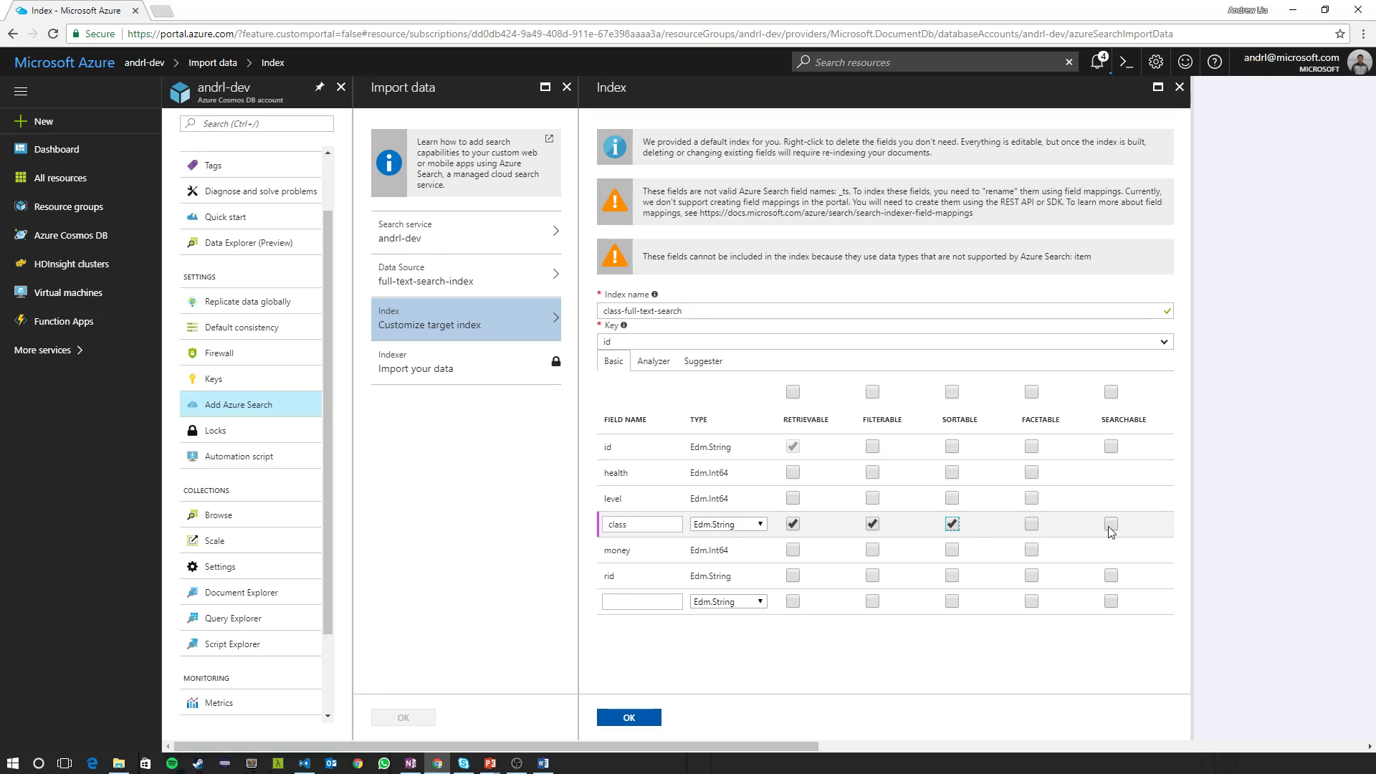
{"action": "left_click", "coordinate": [1110, 524]}
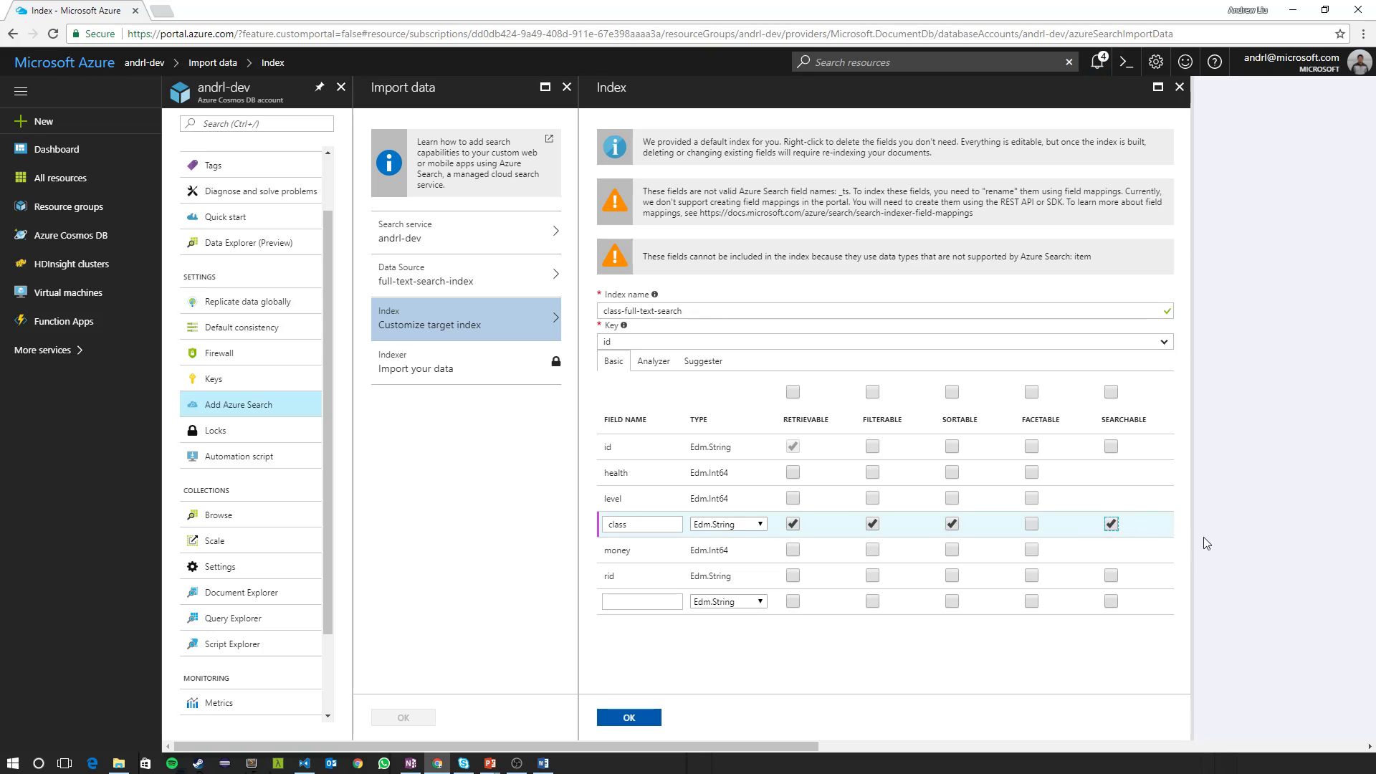
{"action": "left_click", "coordinate": [653, 361]}
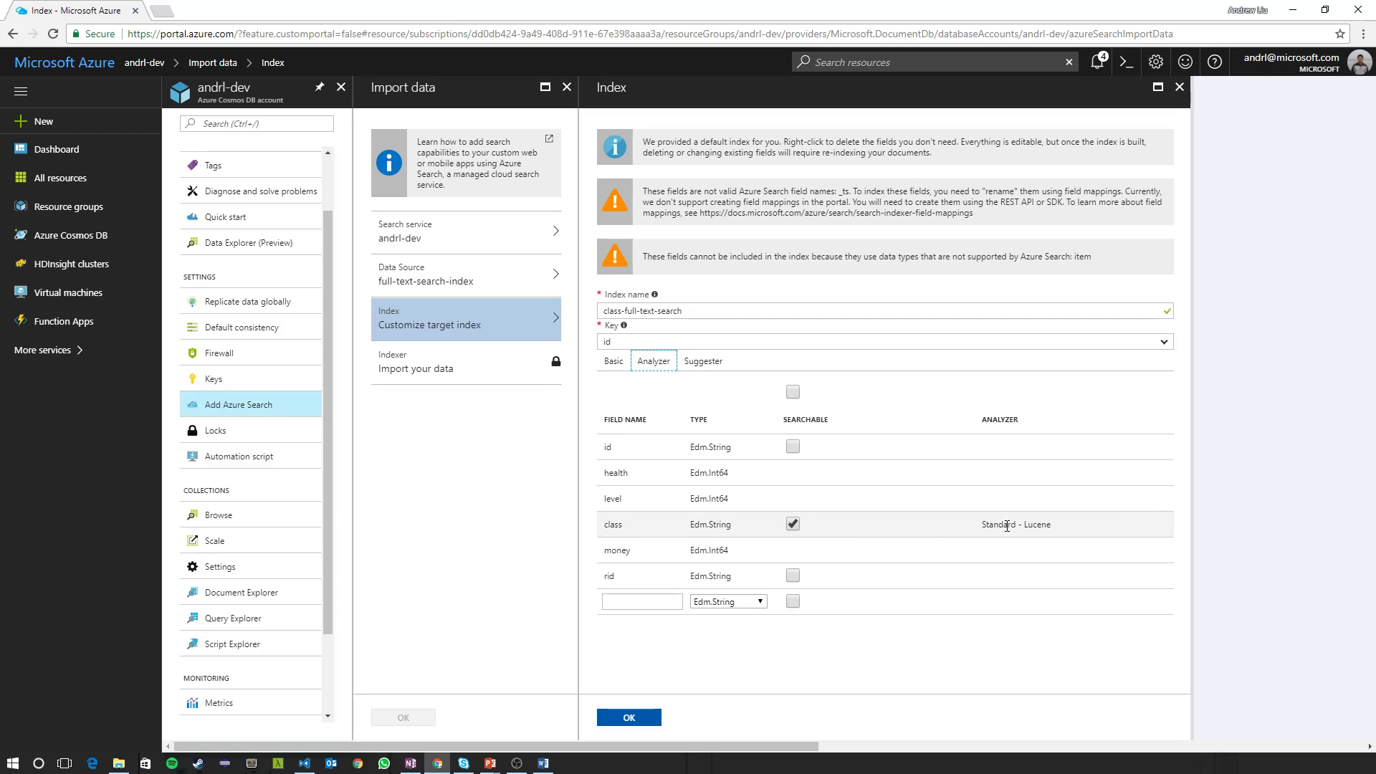
Set the class field's analyzer to English - Microsoft.
{"action": "left_click", "coordinate": [1013, 524]}
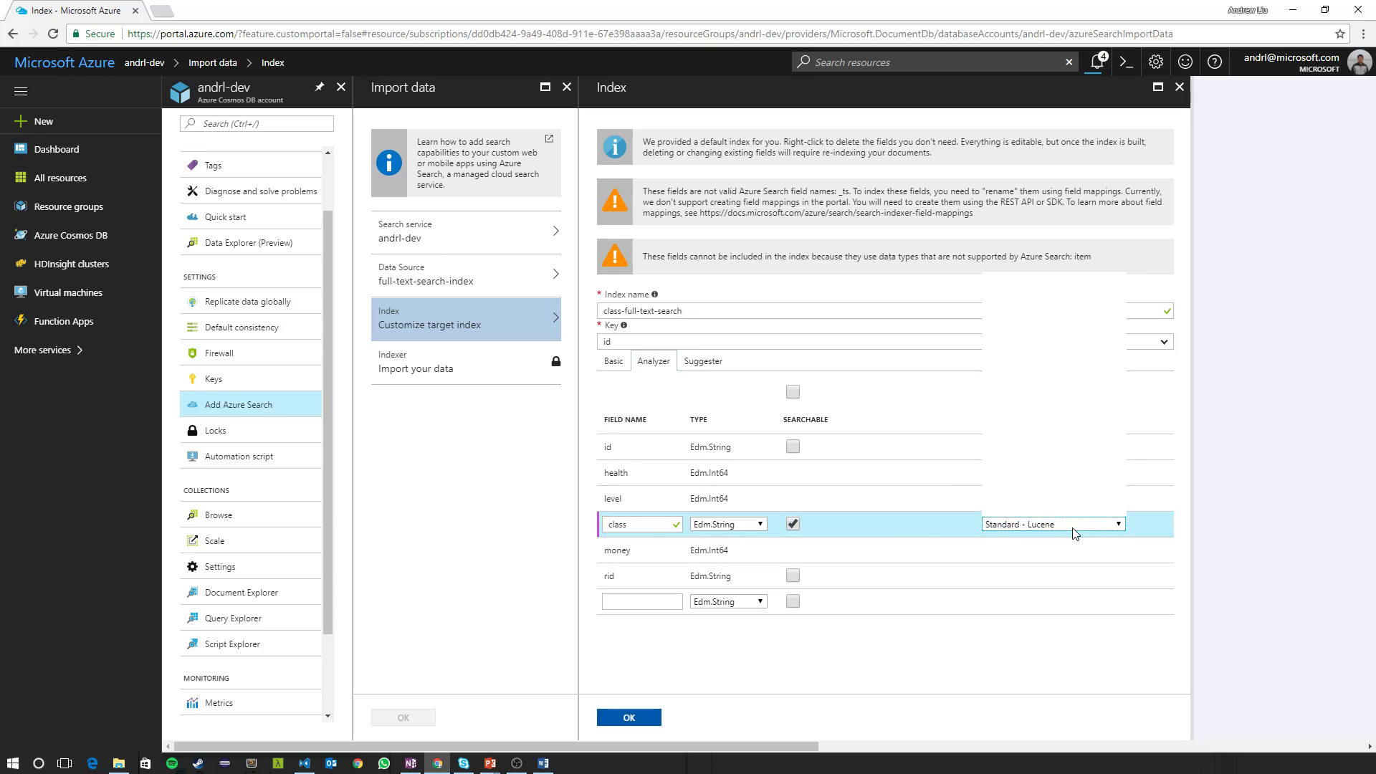
{"action": "left_click", "coordinate": [1051, 524]}
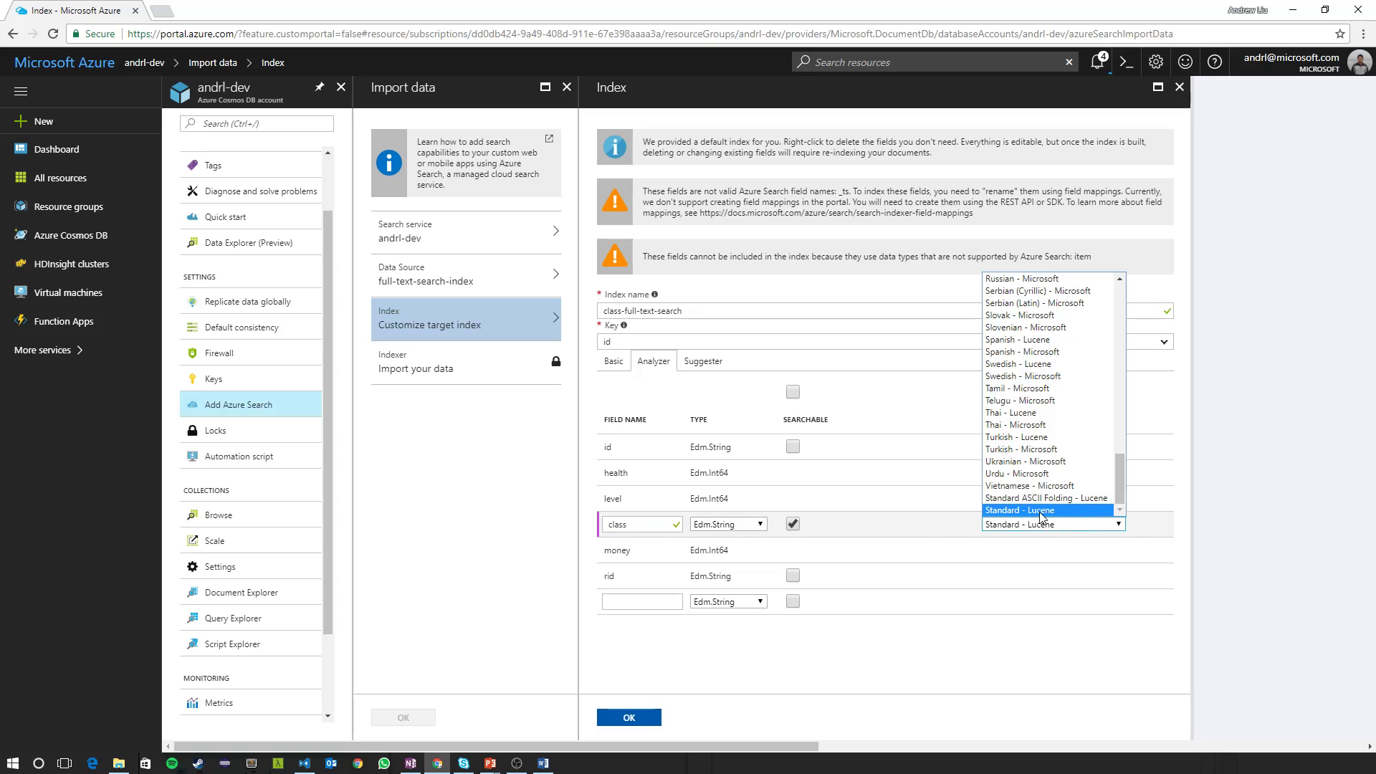
{"action": "mouse_move", "coordinate": [1084, 516]}
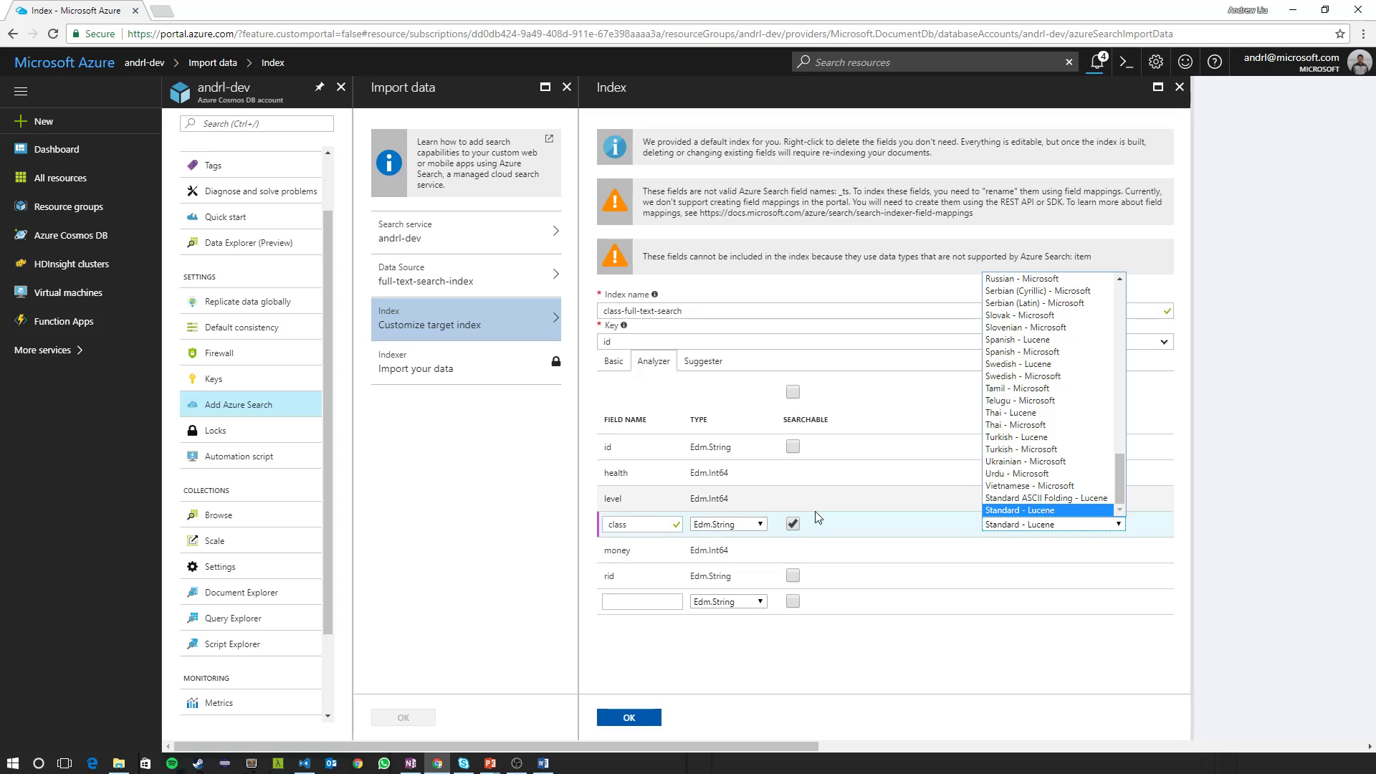
{"action": "scroll", "scroll_direction": "up", "scroll_amount": 3}
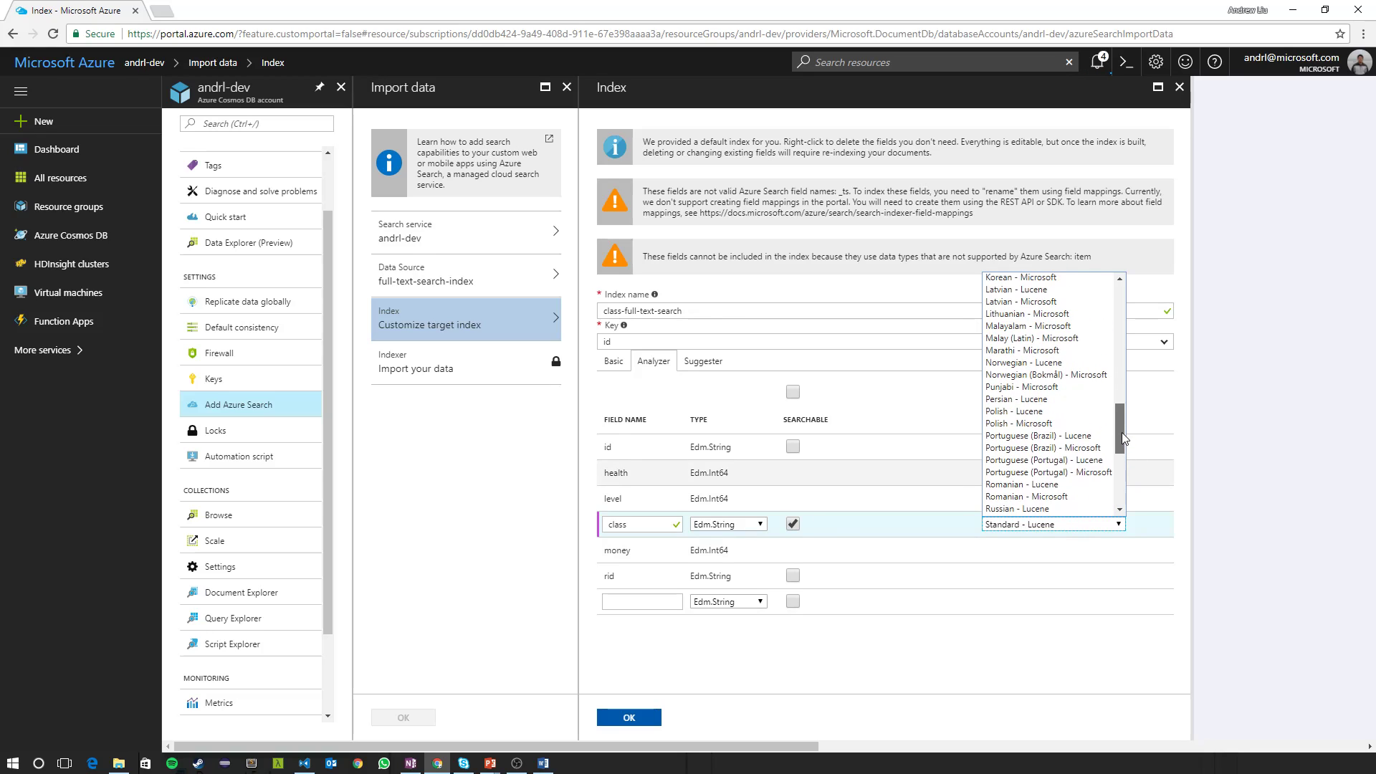
{"action": "scroll", "scroll_direction": "up", "scroll_amount": 3}
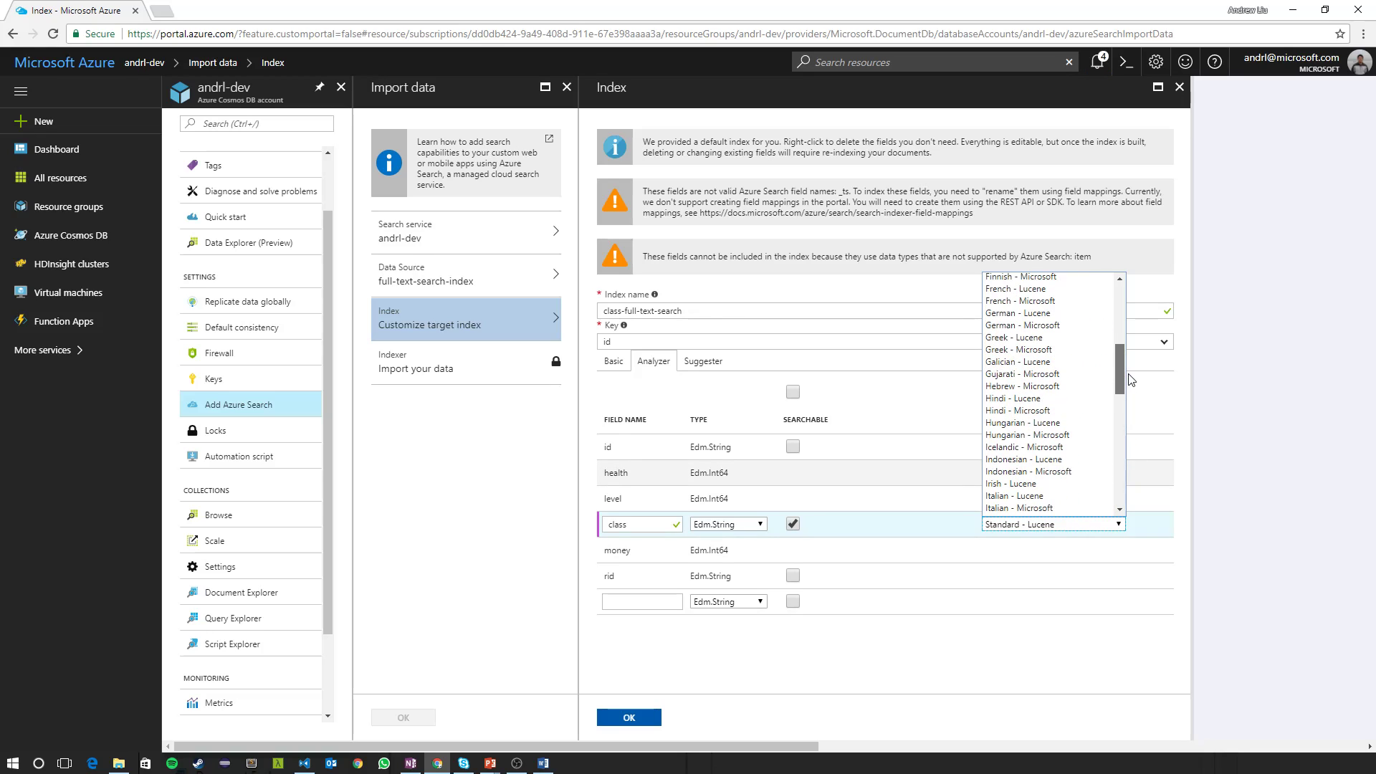
{"action": "scroll", "scroll_direction": "up", "scroll_amount": 3}
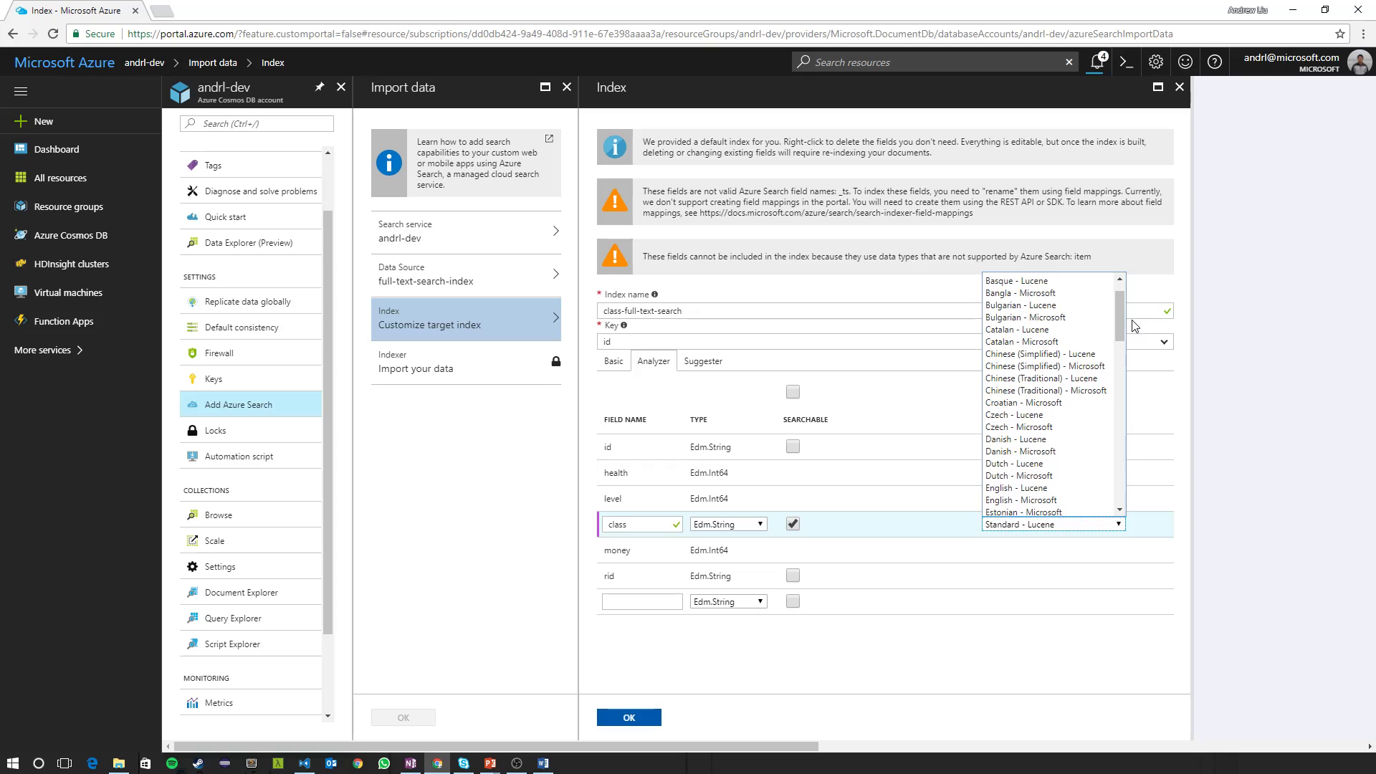
{"action": "mouse_move", "coordinate": [1049, 439]}
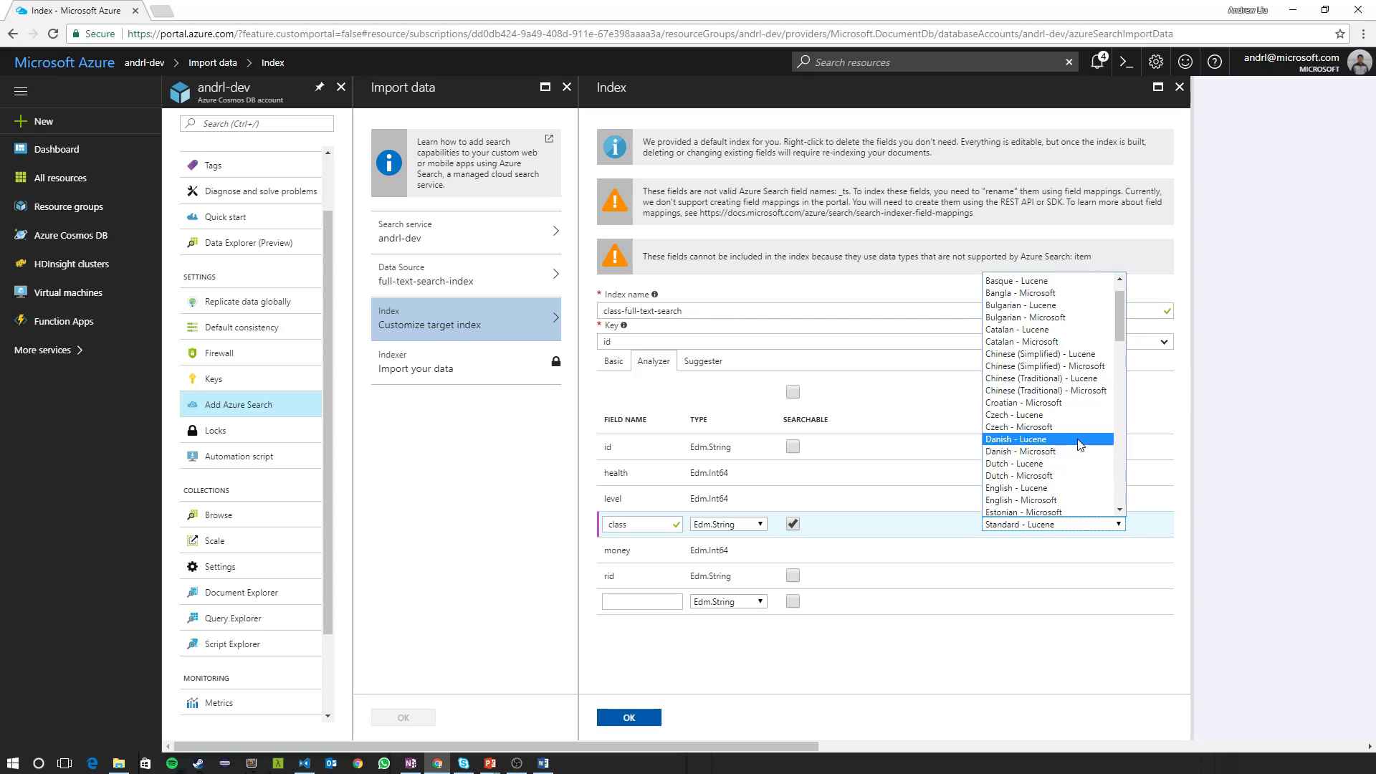
{"action": "mouse_move", "coordinate": [1065, 500]}
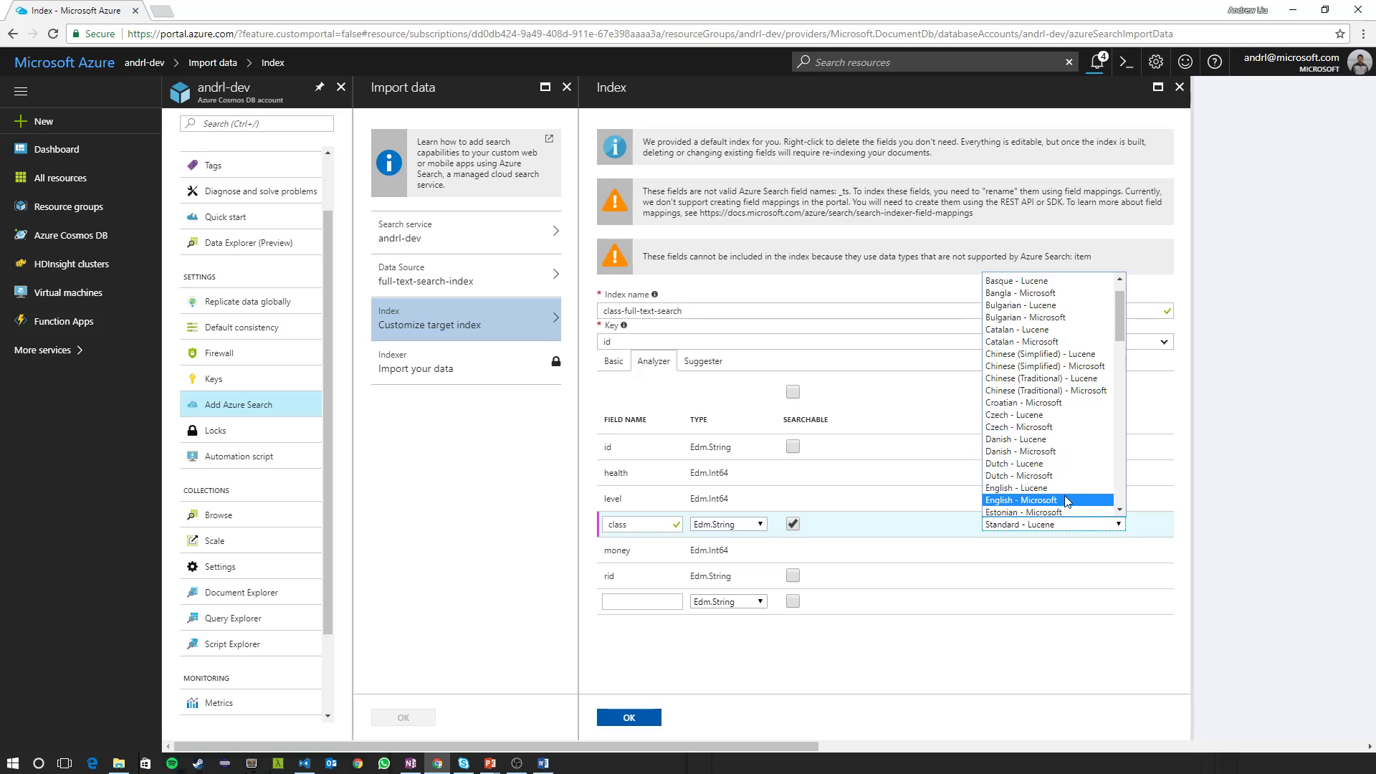
{"action": "left_click", "coordinate": [1019, 499]}
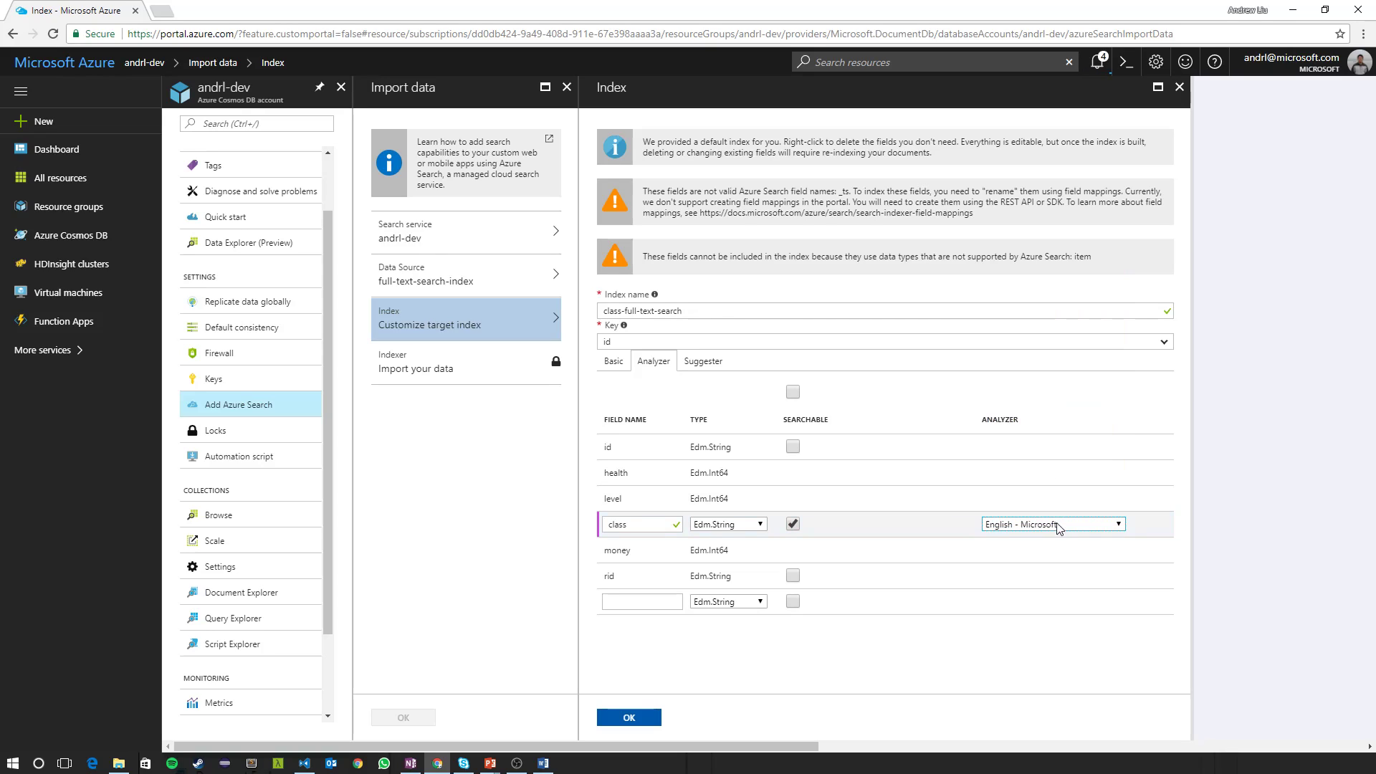
{"action": "mouse_move", "coordinate": [1014, 532]}
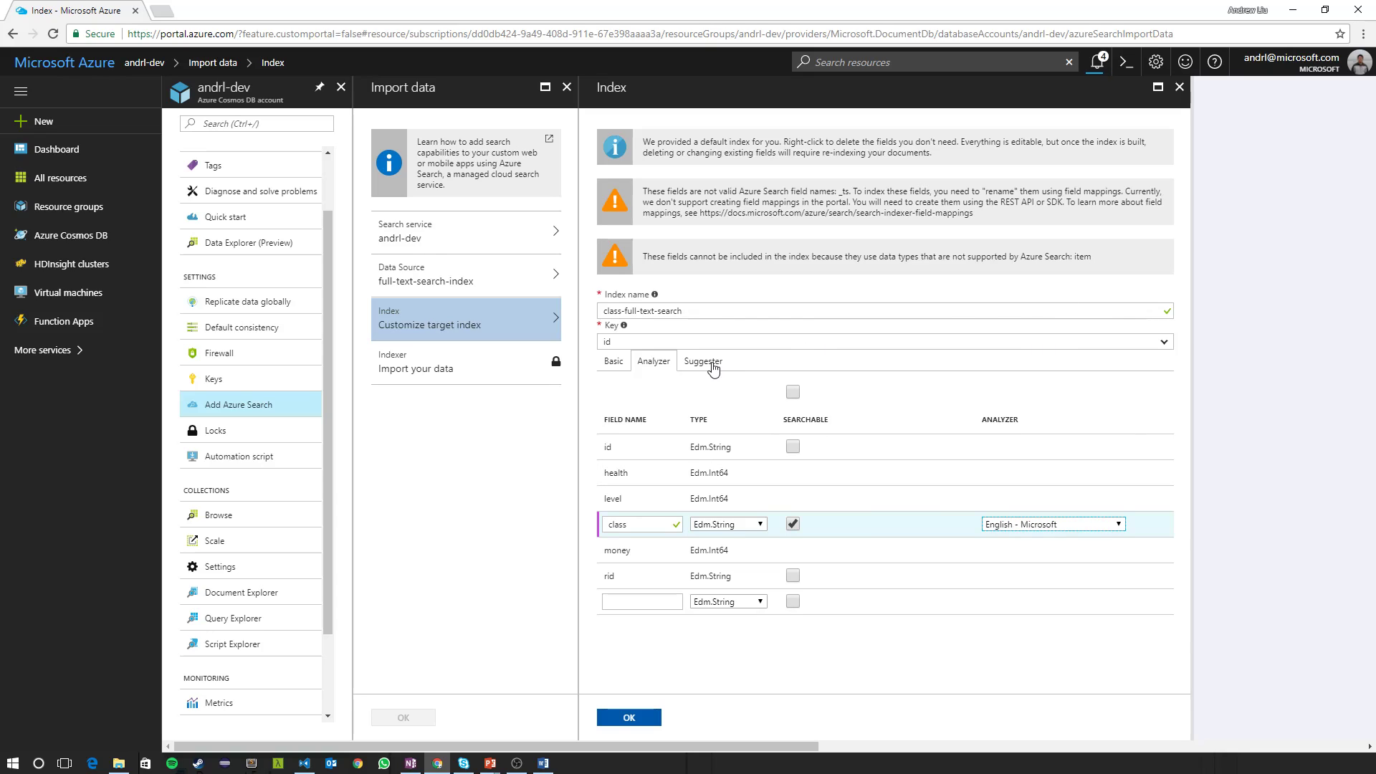
Review the Suggester settings without defining a suggester.
{"action": "left_click", "coordinate": [702, 361]}
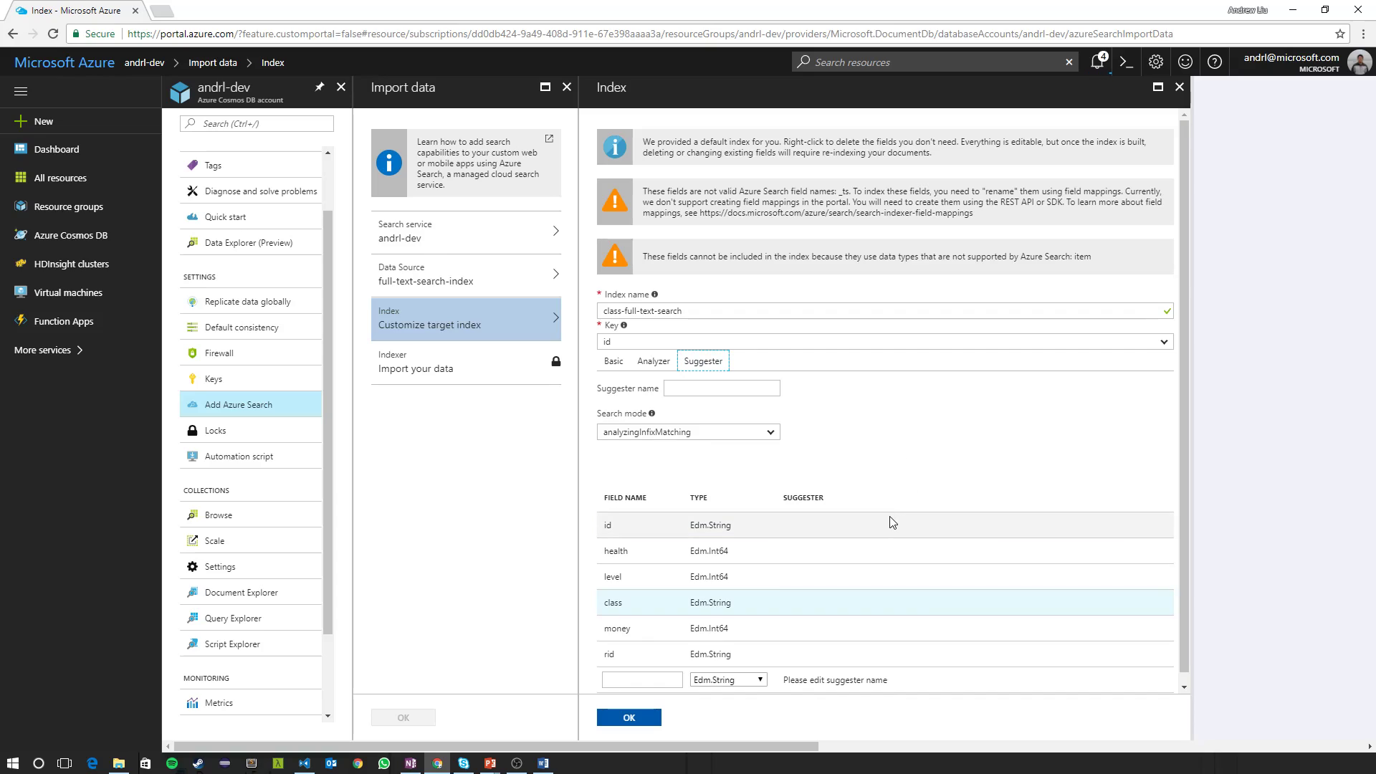
{"action": "scroll", "scroll_direction": "up", "scroll_amount": 3}
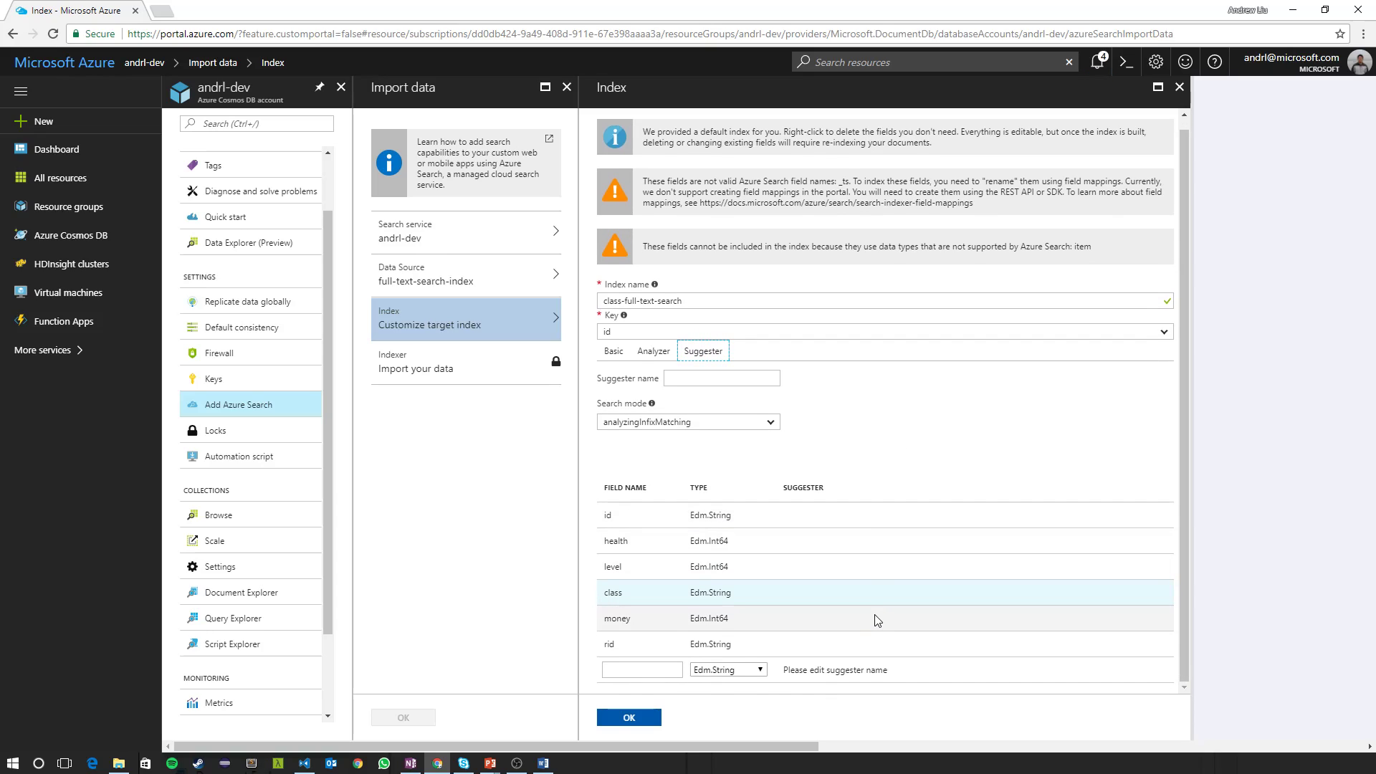
{"action": "mouse_move", "coordinate": [863, 620]}
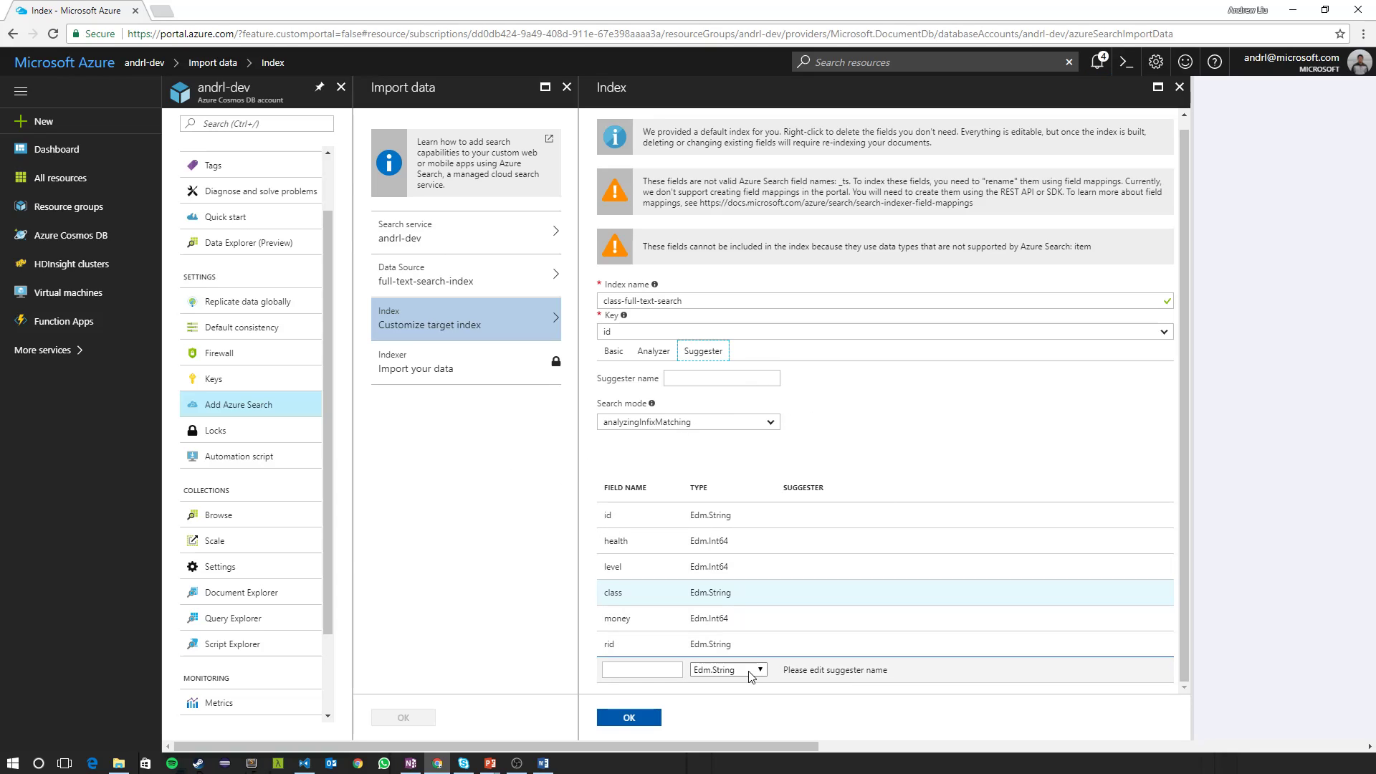
Confirm the index and define indexer scheduled-crawler with a custom 60-minute schedule from 2017-09-01.
{"action": "left_click", "coordinate": [627, 716]}
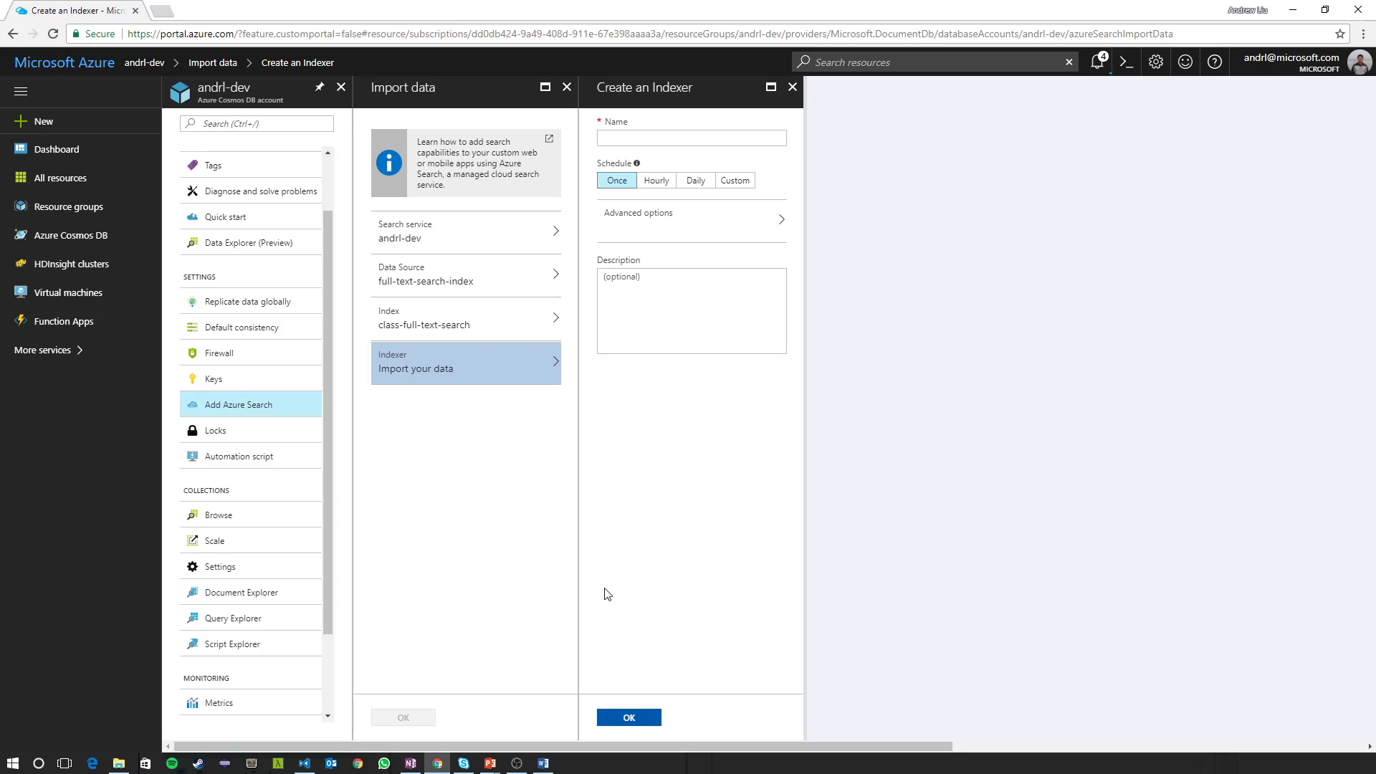
{"action": "mouse_move", "coordinate": [450, 372]}
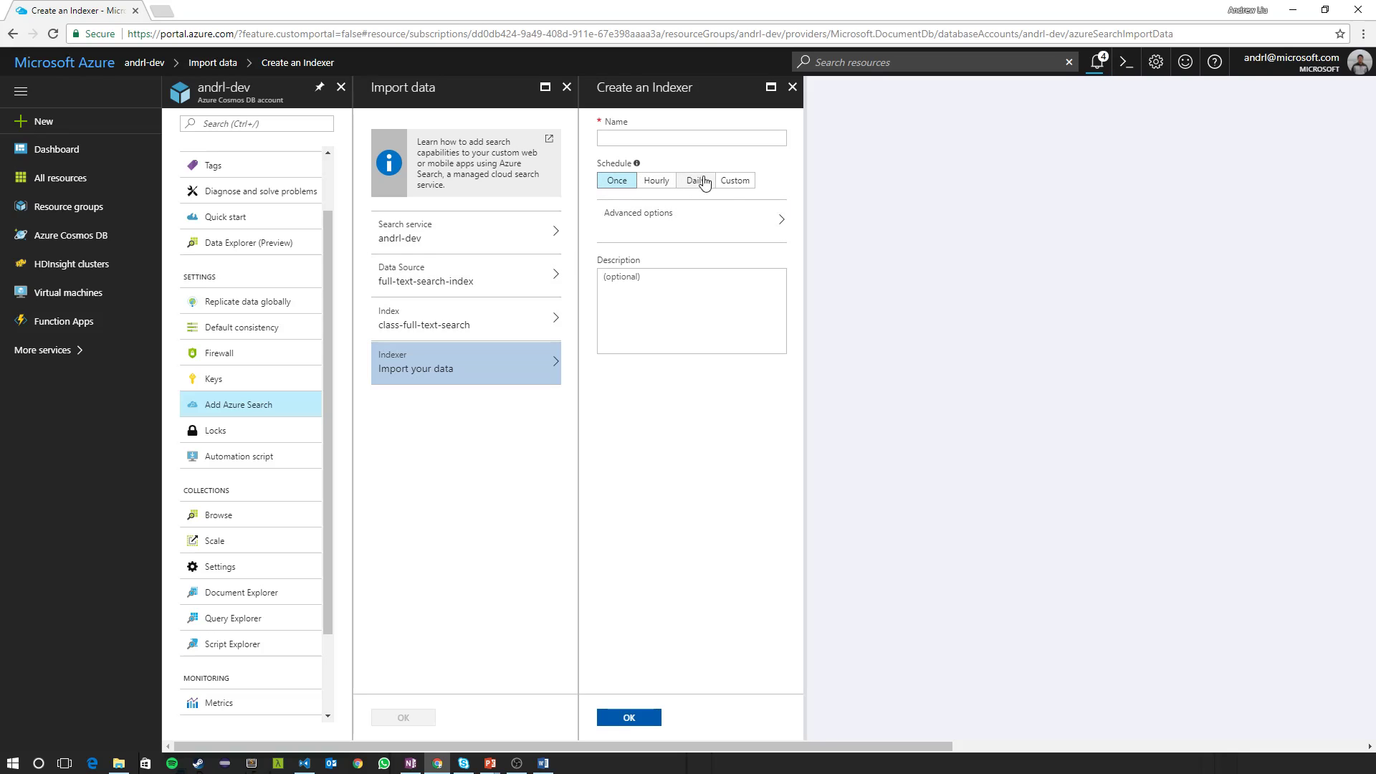
{"action": "mouse_move", "coordinate": [734, 189]}
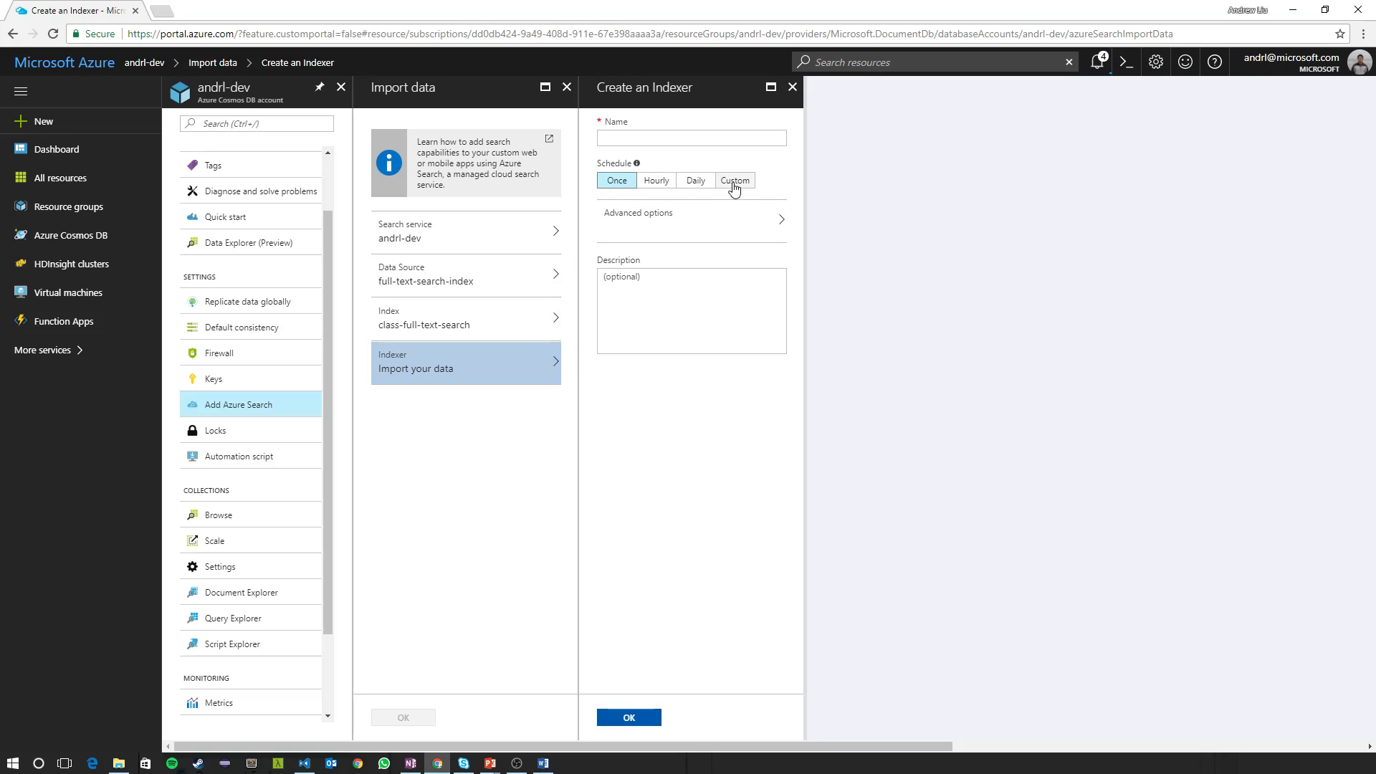
{"action": "mouse_move", "coordinate": [446, 272]}
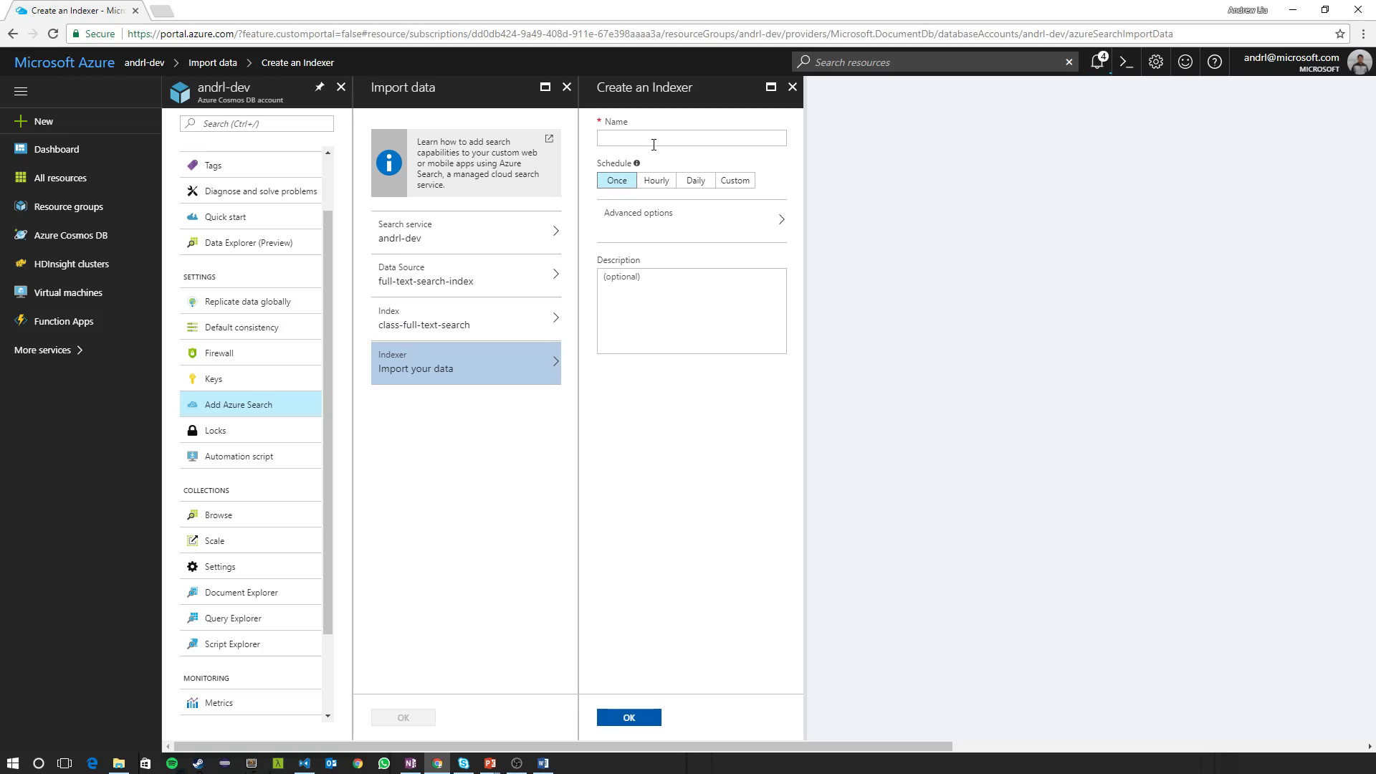
{"action": "type", "text": "scheduled-crawler"}
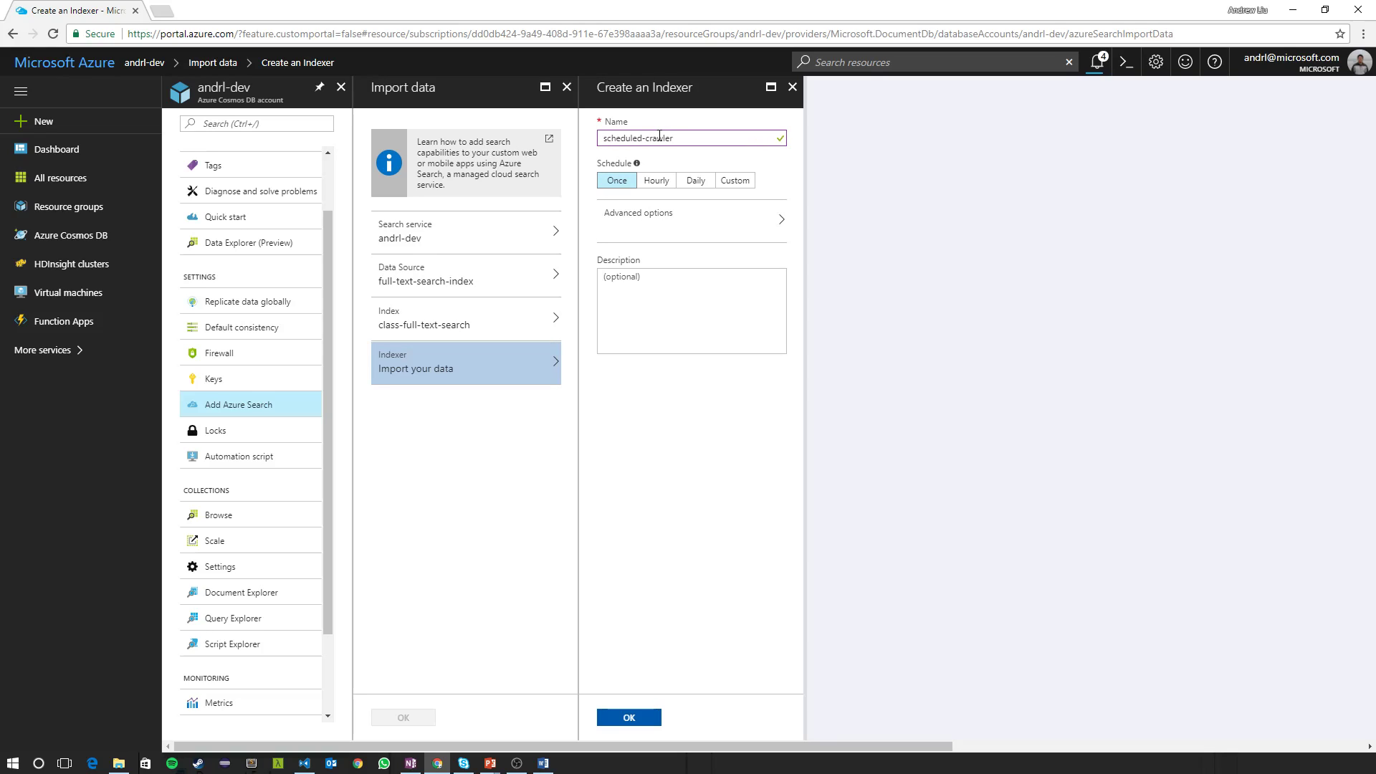
{"action": "left_click", "coordinate": [733, 180]}
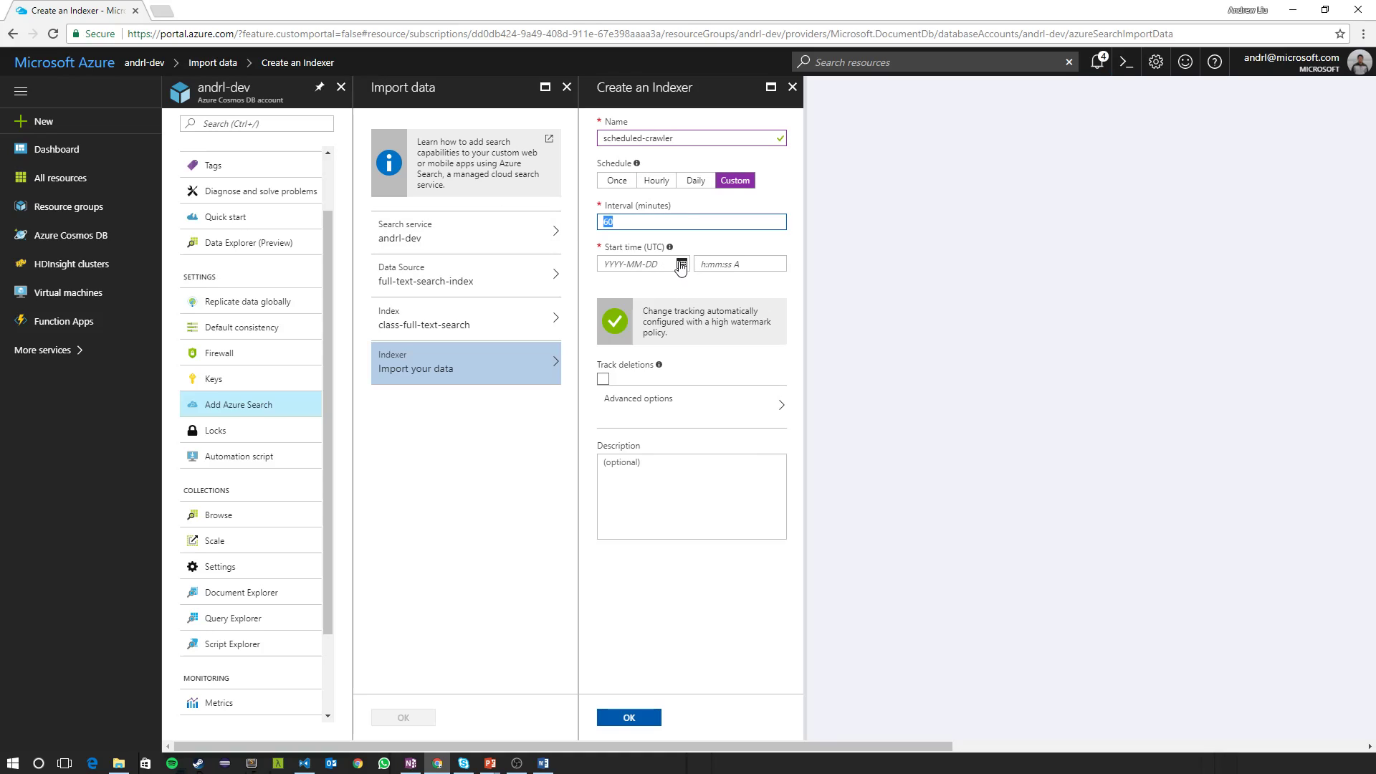
{"action": "left_click", "coordinate": [682, 263]}
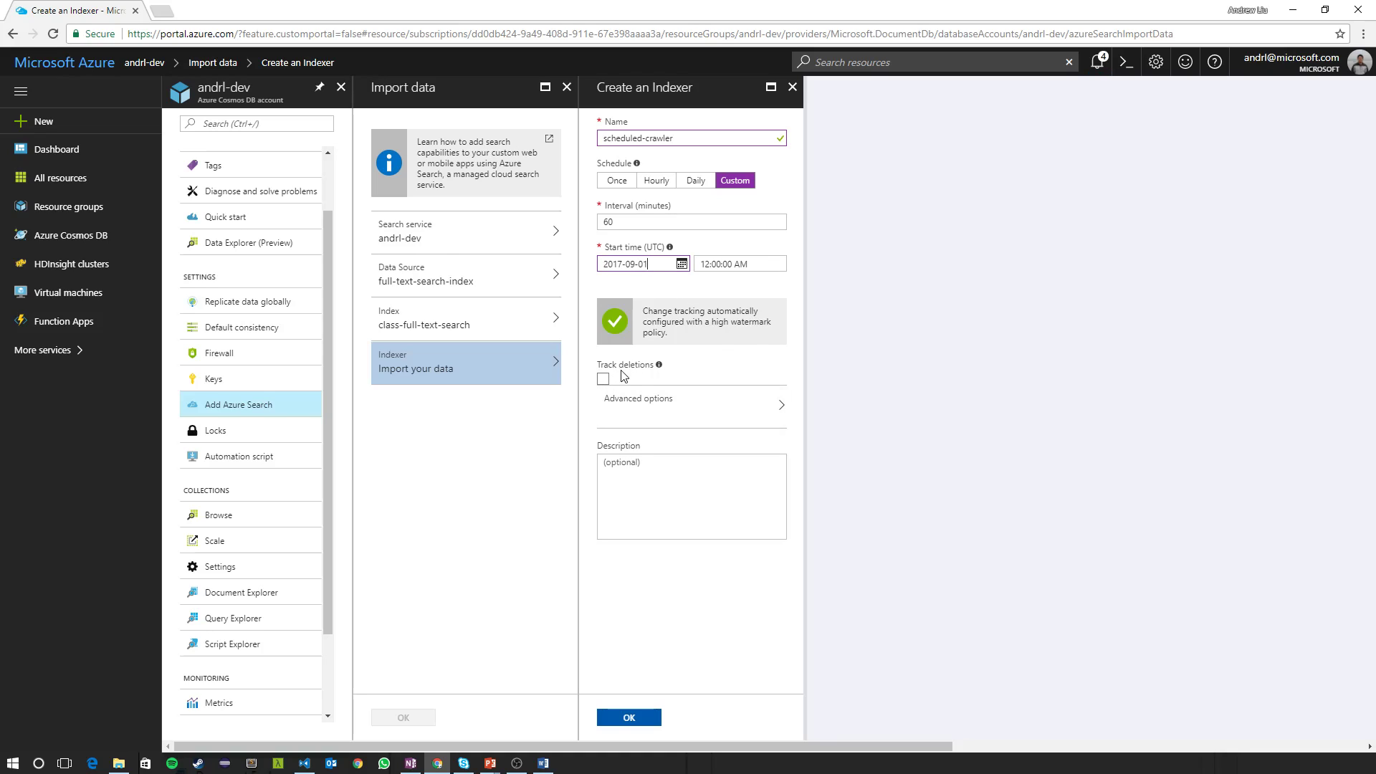
{"action": "mouse_move", "coordinate": [645, 367]}
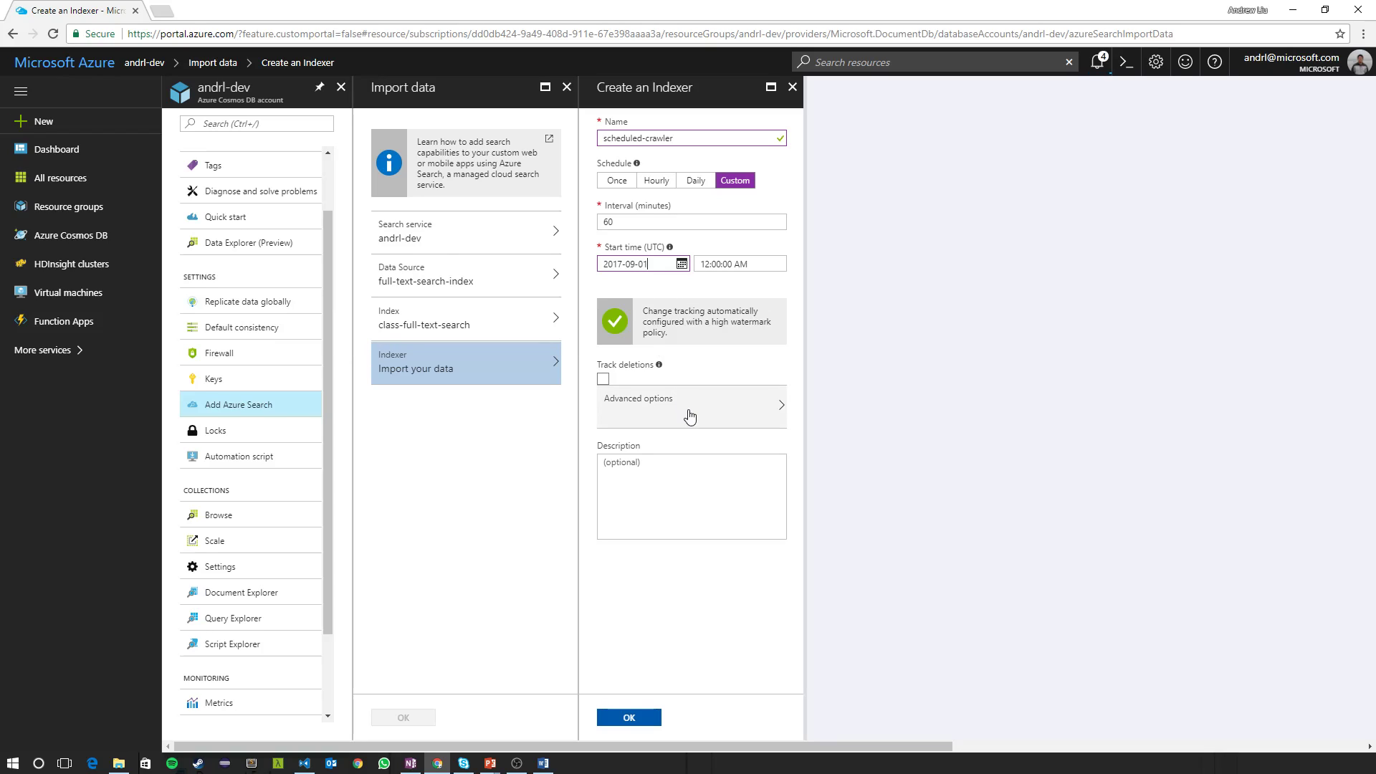
Leave Advanced options unchanged and confirm the scheduled-crawler indexer.
{"action": "left_click", "coordinate": [689, 404]}
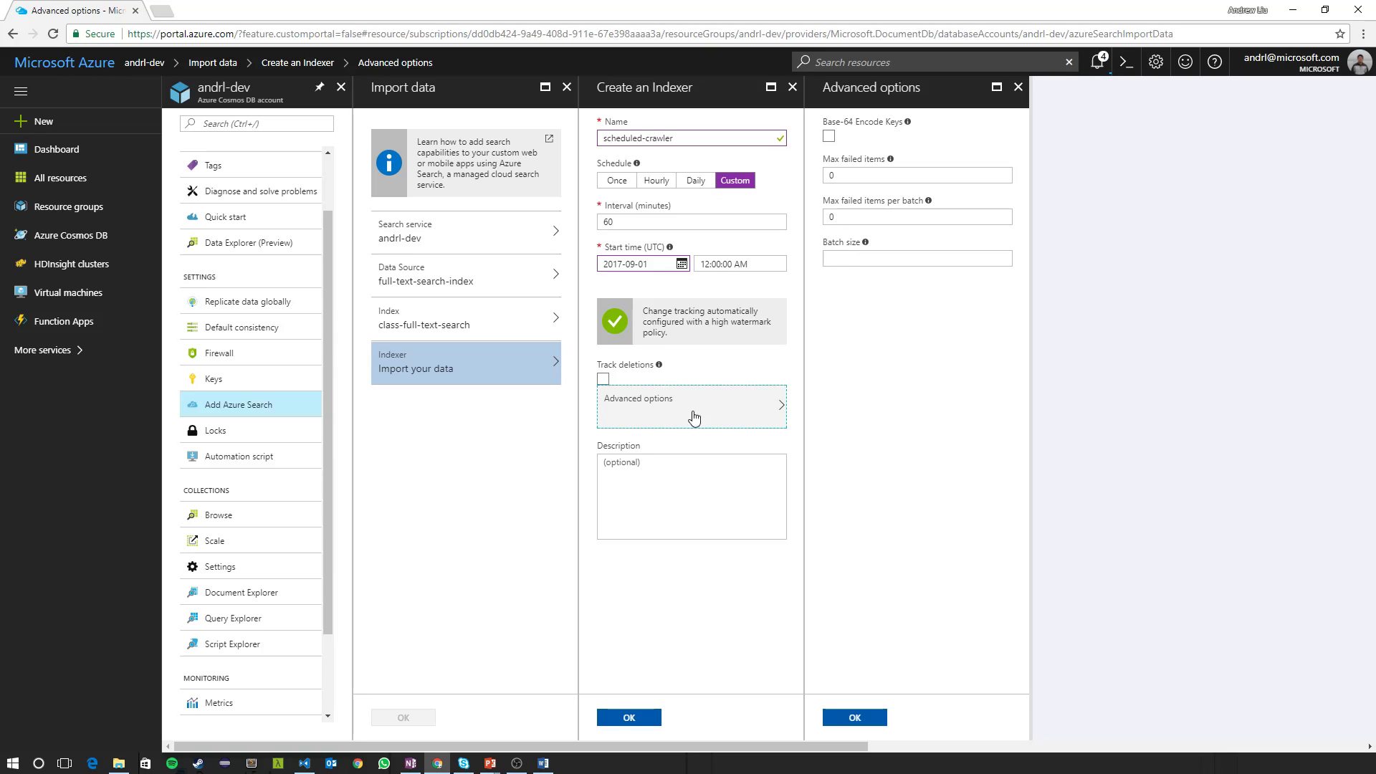
{"action": "left_click", "coordinate": [1018, 87]}
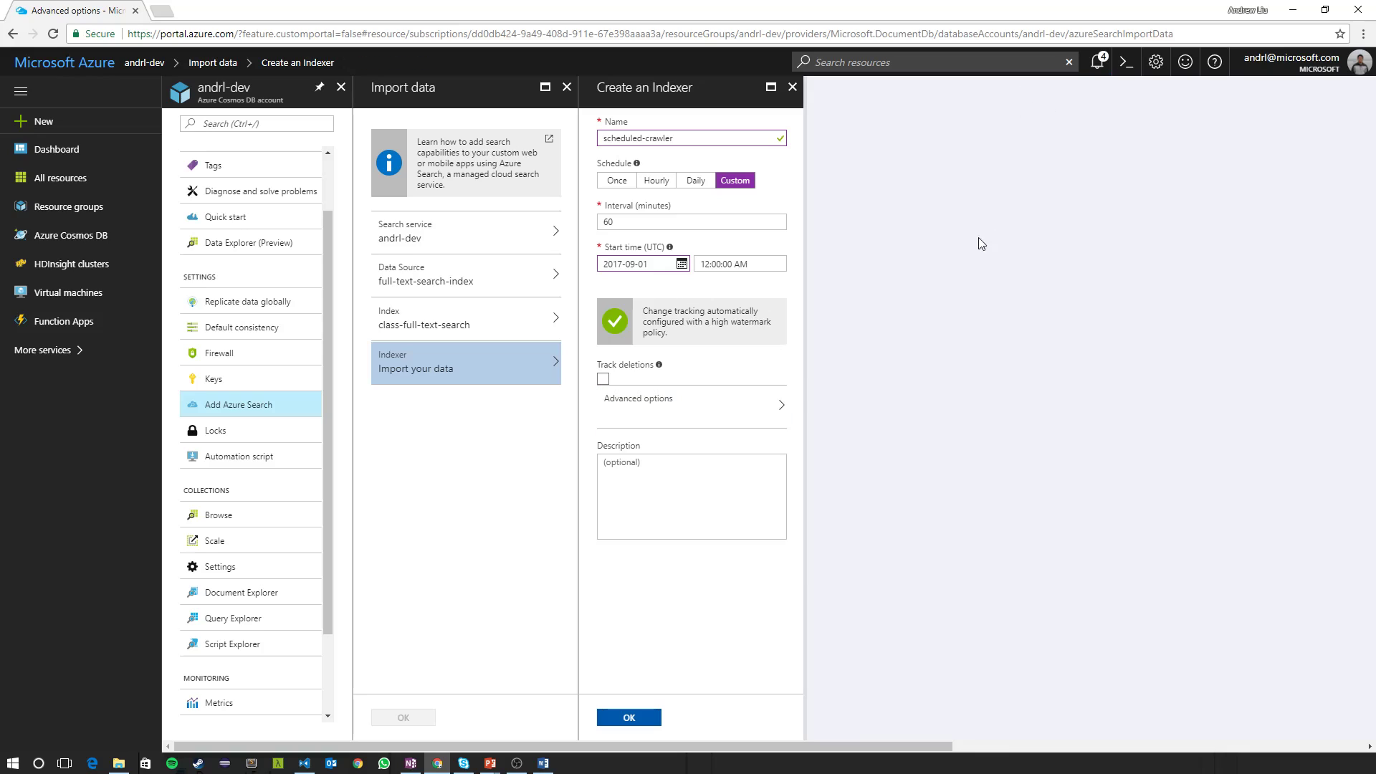
{"action": "left_click", "coordinate": [627, 717]}
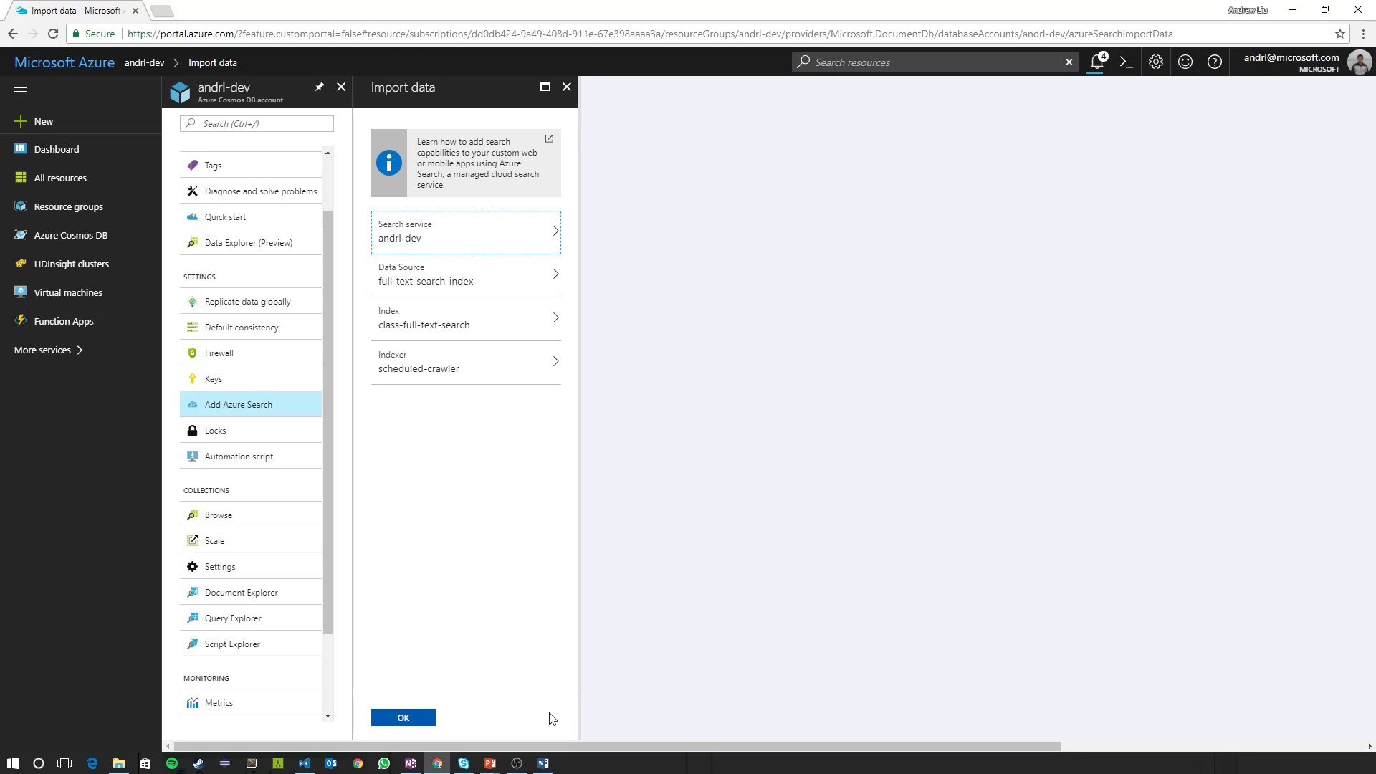
Submit the import and see the 'Import successfully configured' notification.
{"action": "left_click", "coordinate": [403, 717]}
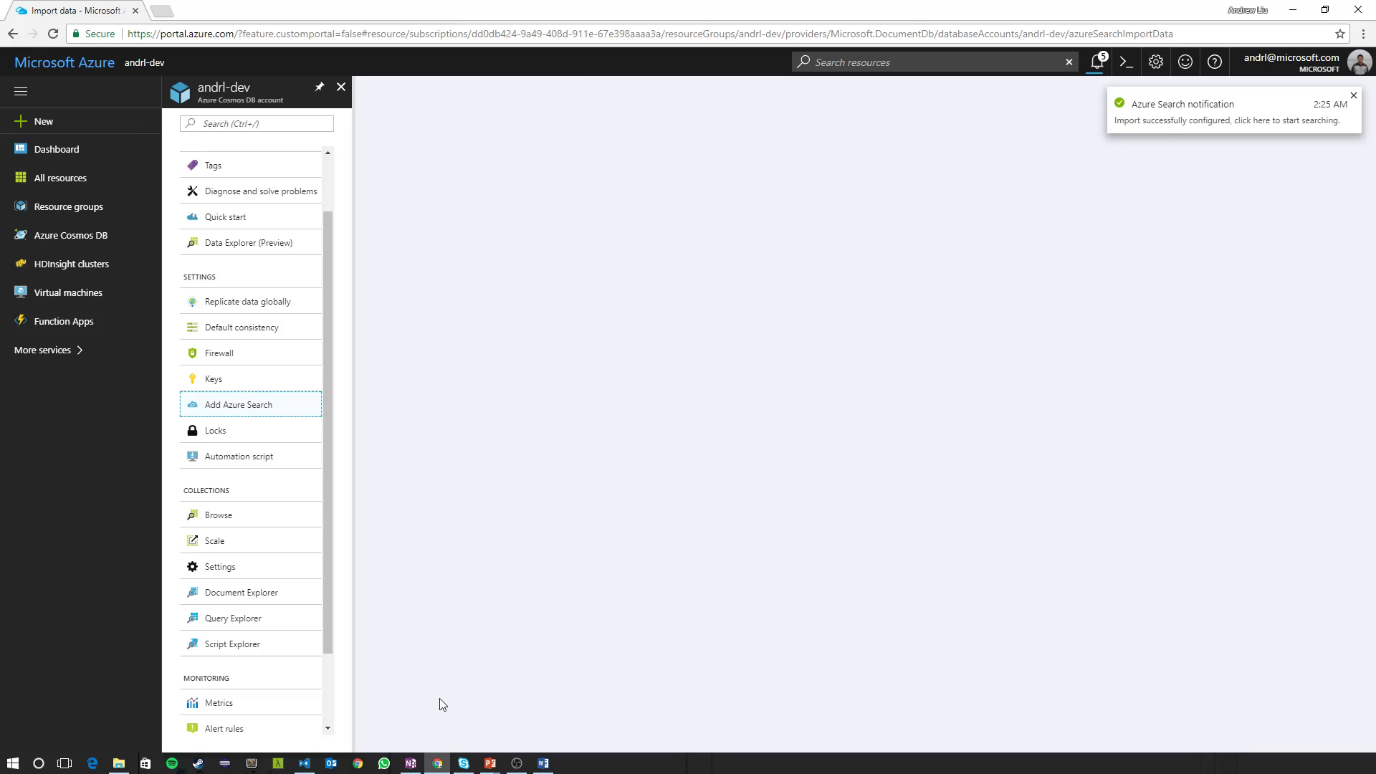
{"action": "left_click", "coordinate": [1351, 95]}
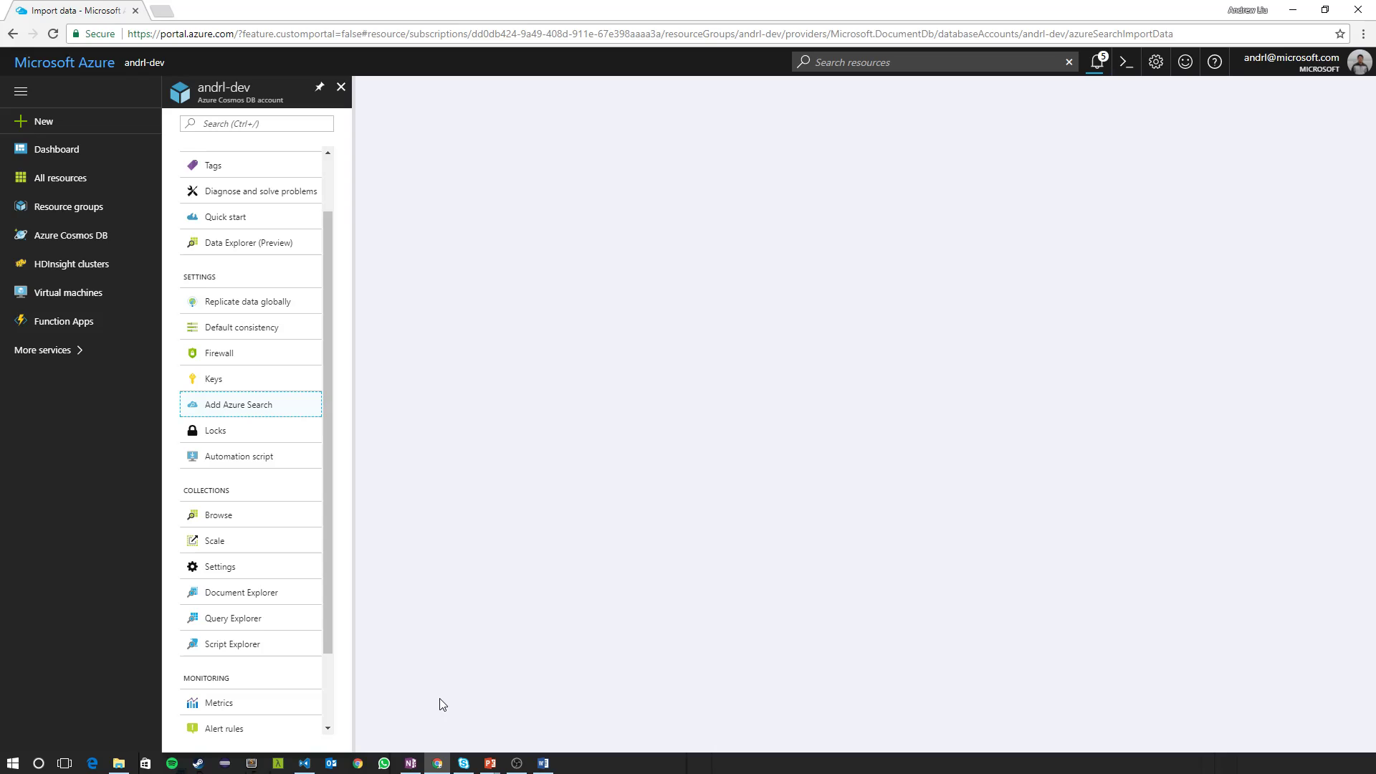
{"action": "mouse_move", "coordinate": [422, 537]}
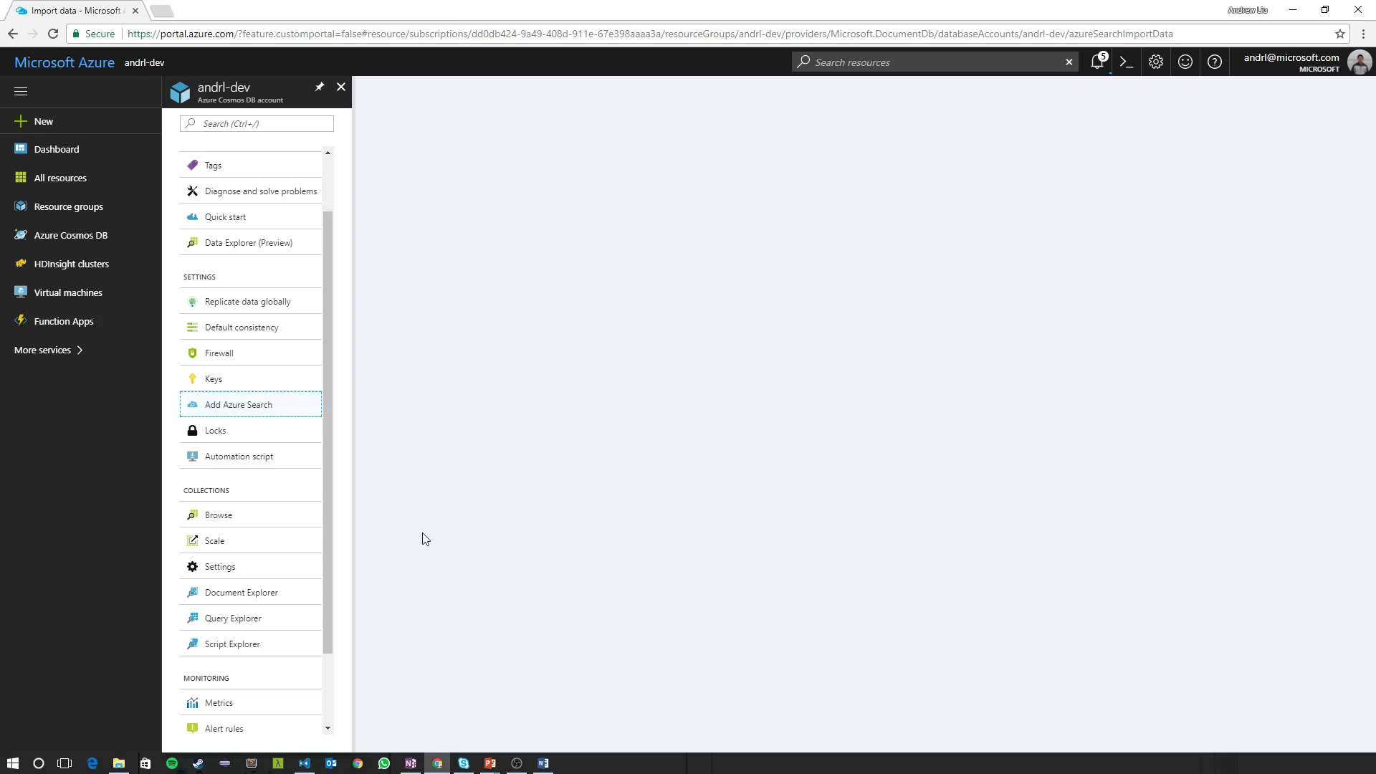